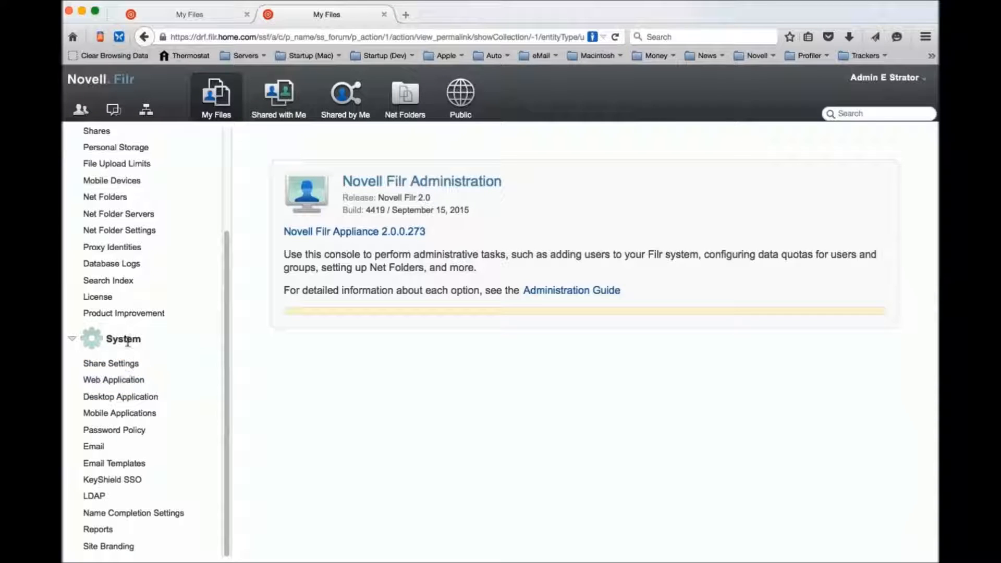
{"action": "mouse_move", "coordinate": [176, 274]}
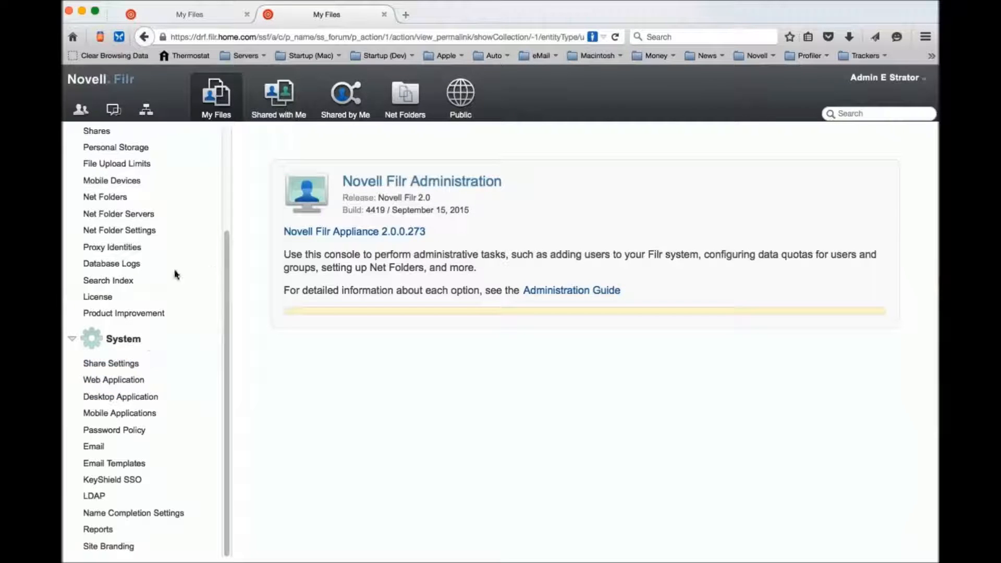
Open Email Templates under System in the admin sidebar to list the eleven default templates.
{"action": "left_click", "coordinate": [114, 462]}
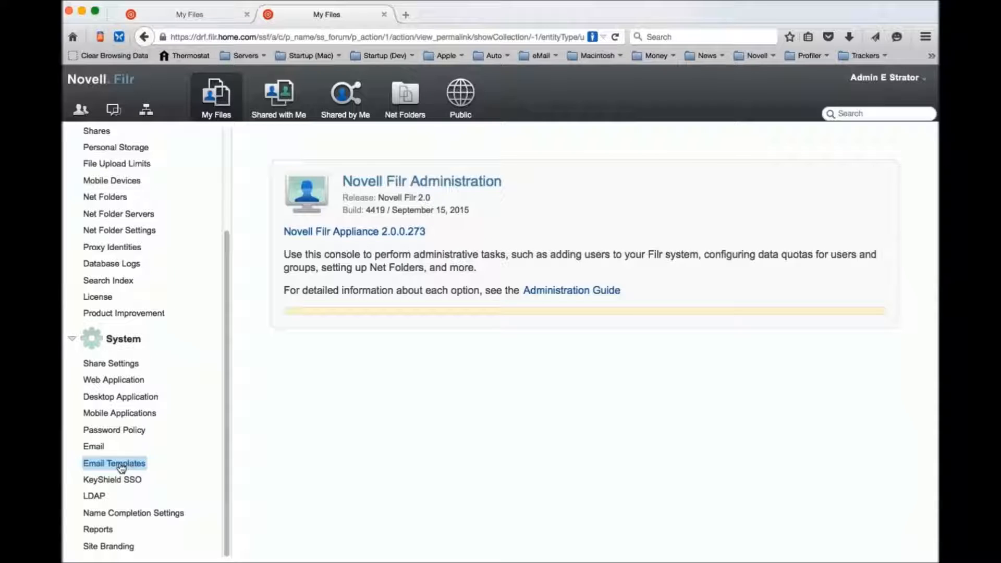
{"action": "left_click", "coordinate": [113, 463]}
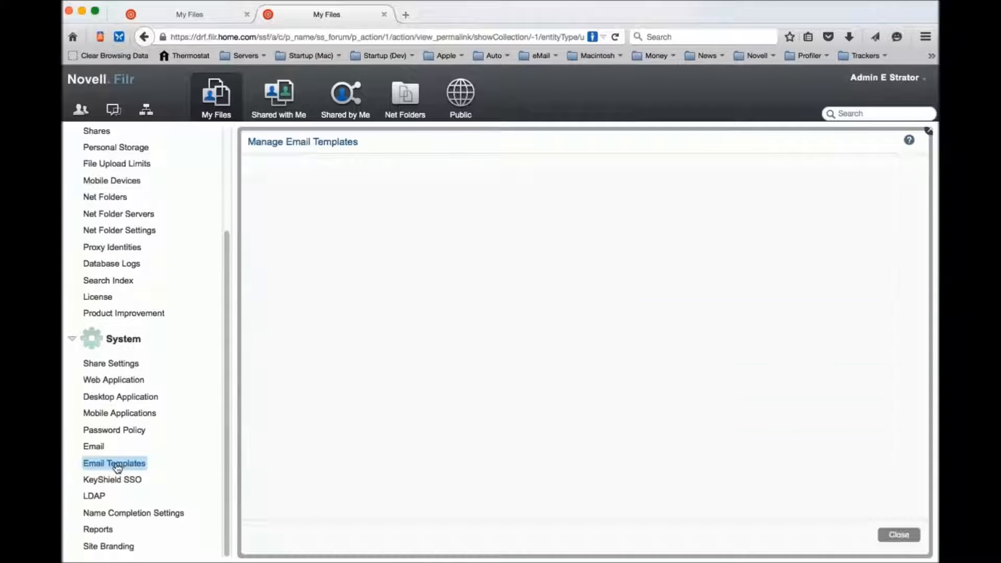
{"action": "left_click", "coordinate": [114, 463]}
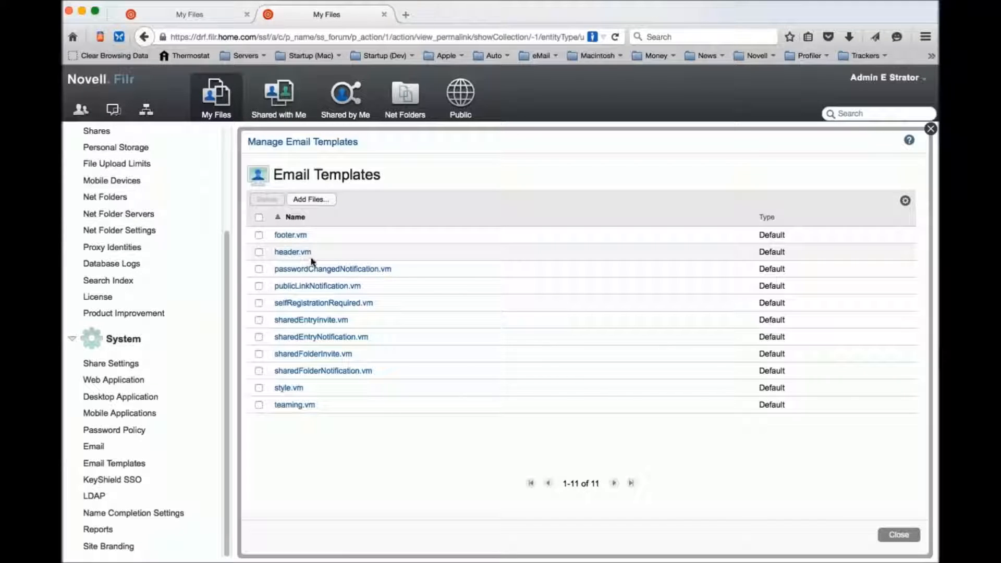
{"action": "mouse_move", "coordinate": [384, 336]}
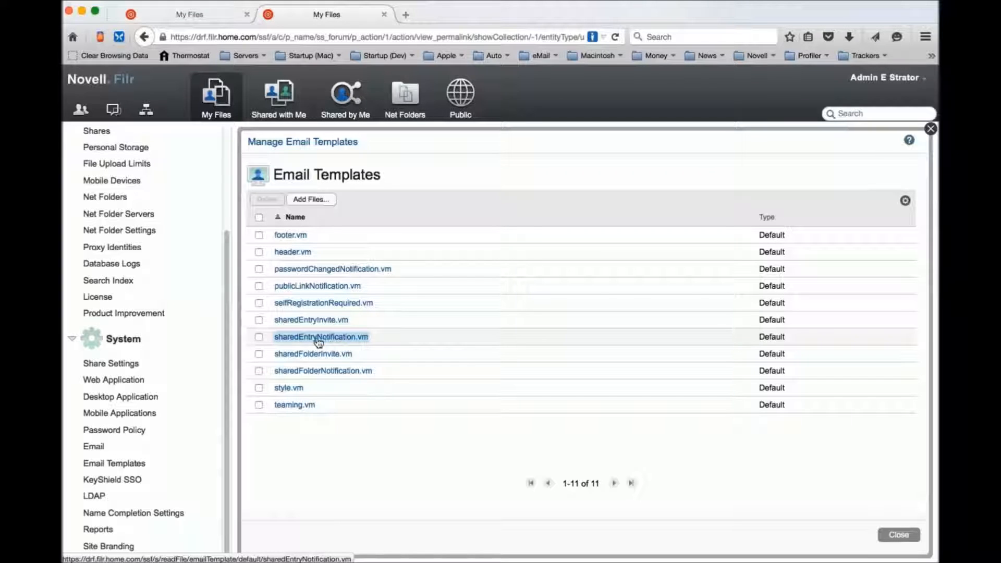
{"action": "mouse_move", "coordinate": [290, 235]}
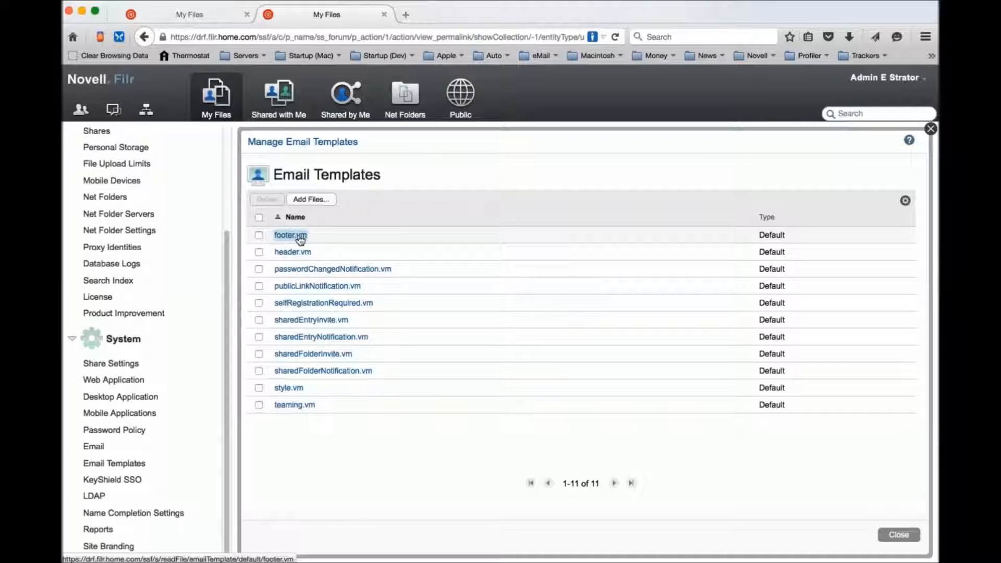
{"action": "mouse_move", "coordinate": [296, 248]}
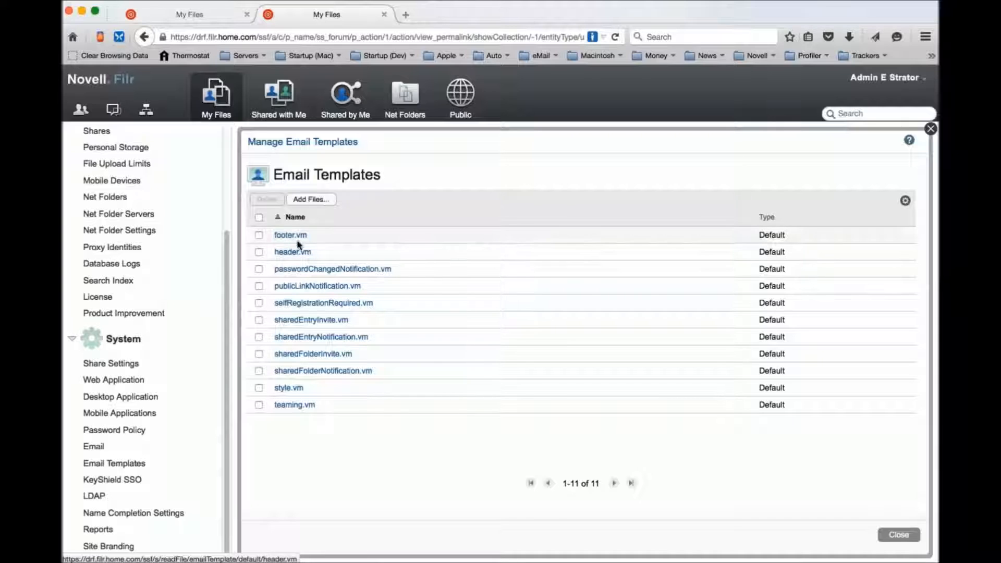
{"action": "mouse_move", "coordinate": [301, 281]}
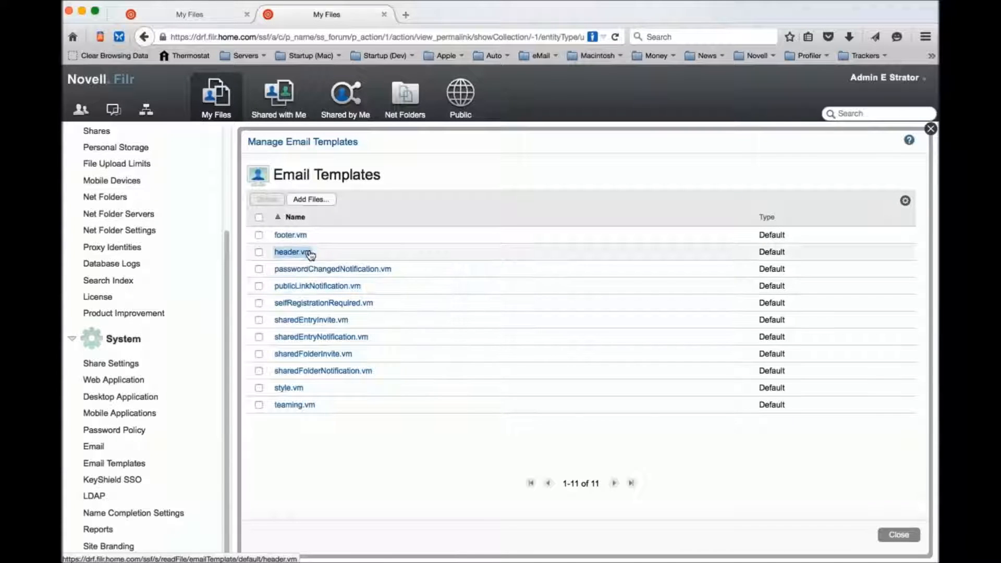
{"action": "mouse_move", "coordinate": [300, 241]}
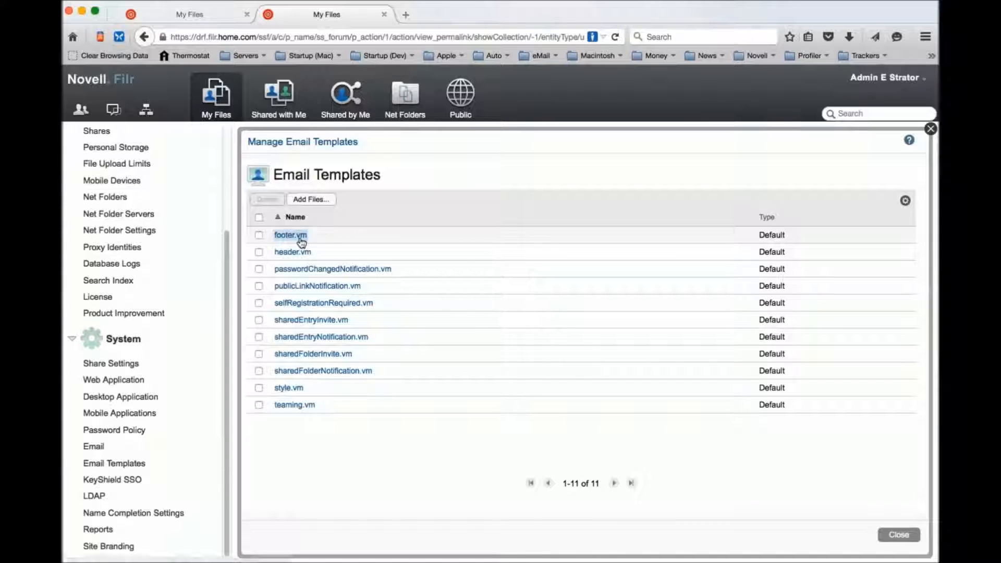
{"action": "mouse_move", "coordinate": [290, 235]}
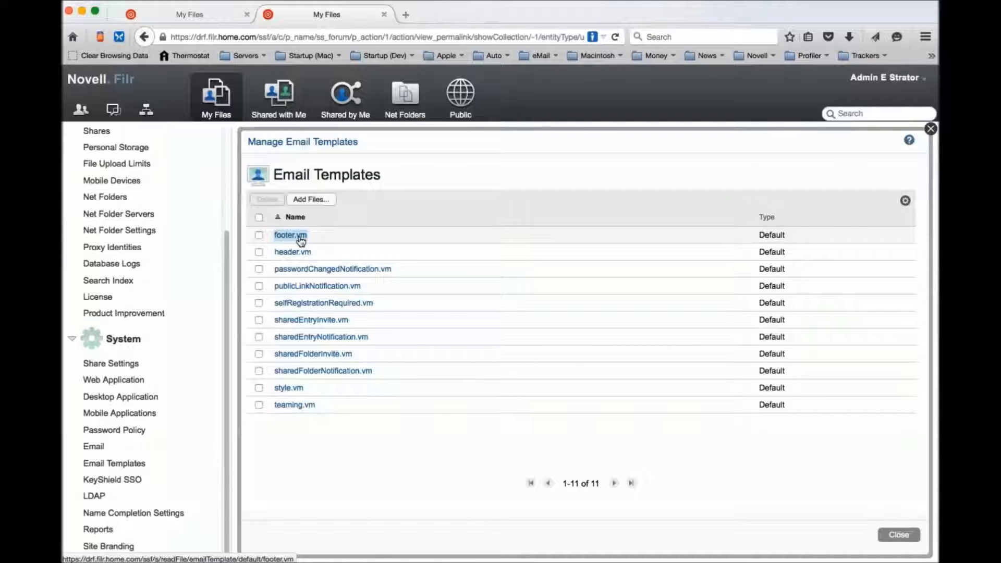
{"action": "mouse_move", "coordinate": [304, 284]}
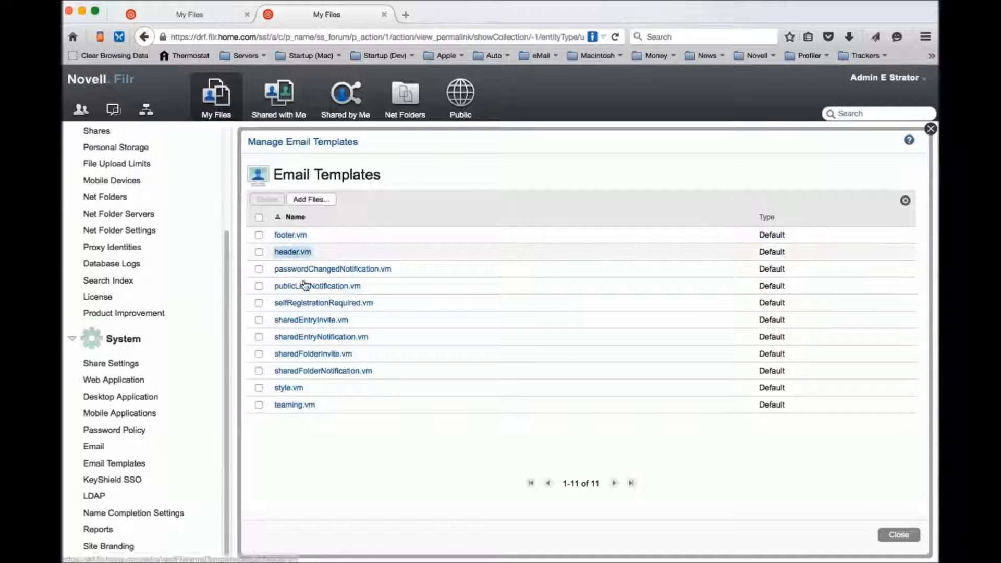
{"action": "mouse_move", "coordinate": [288, 388]}
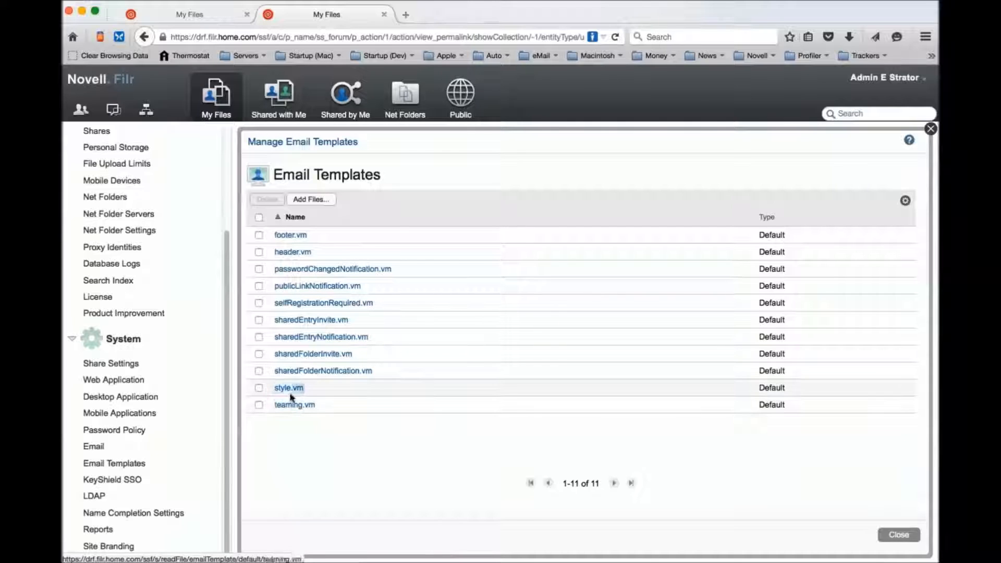
{"action": "mouse_move", "coordinate": [345, 303]}
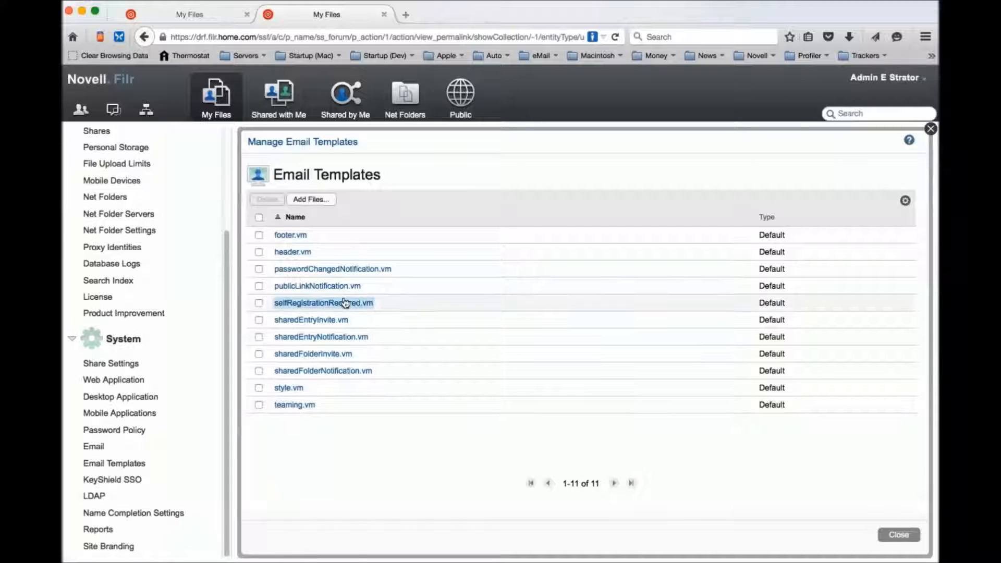
{"action": "mouse_move", "coordinate": [567, 281]}
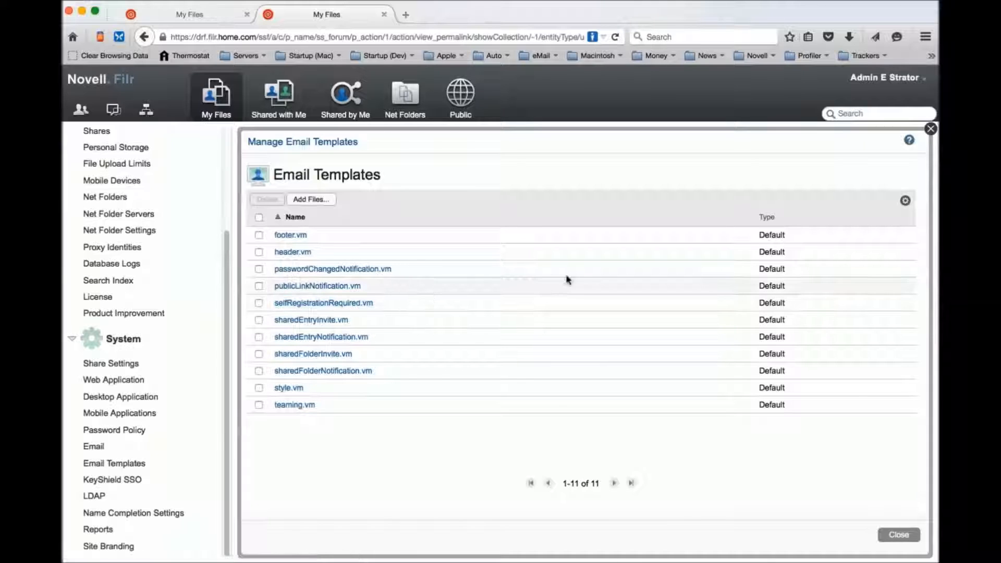
{"action": "mouse_move", "coordinate": [764, 420]}
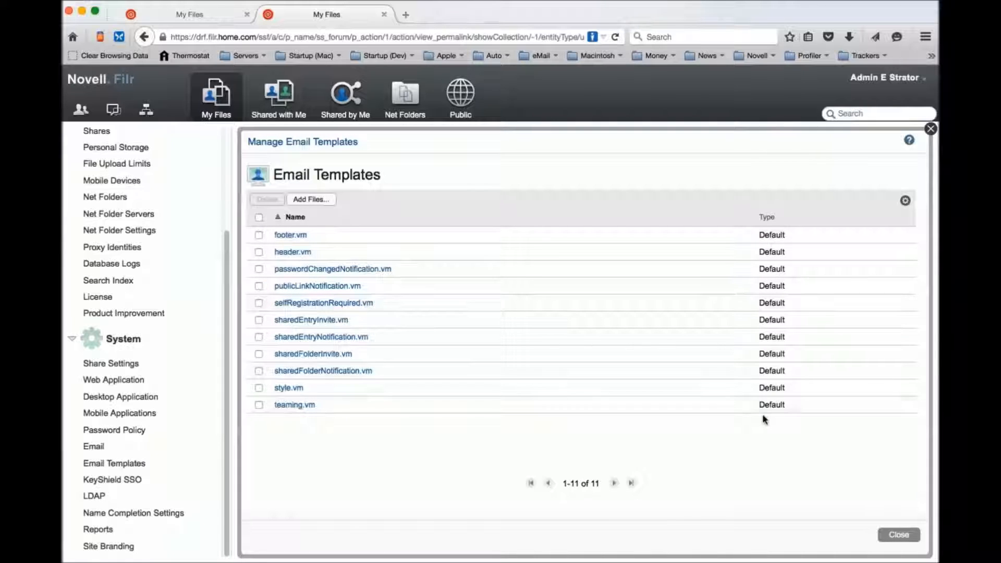
{"action": "mouse_move", "coordinate": [547, 254]}
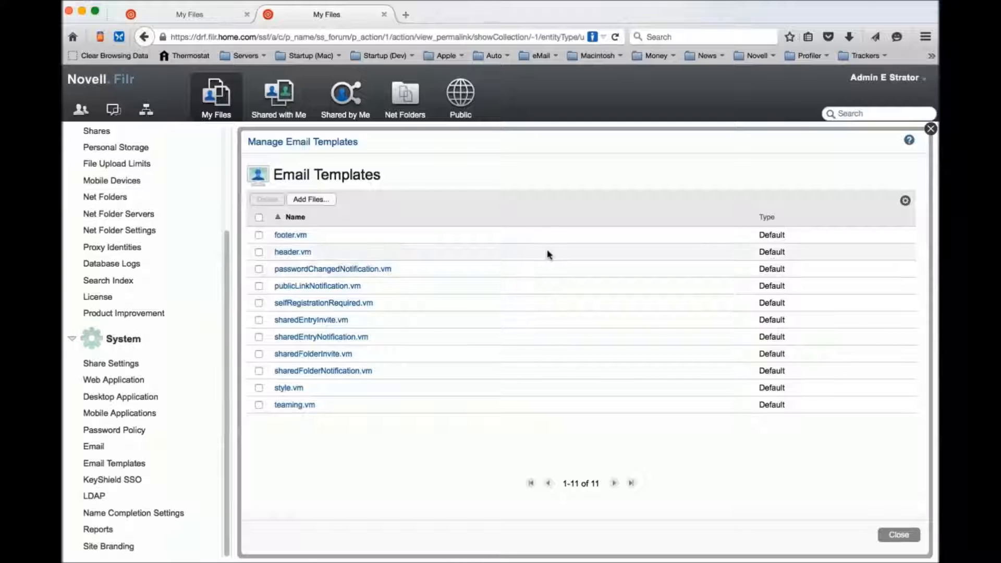
{"action": "mouse_move", "coordinate": [484, 325]}
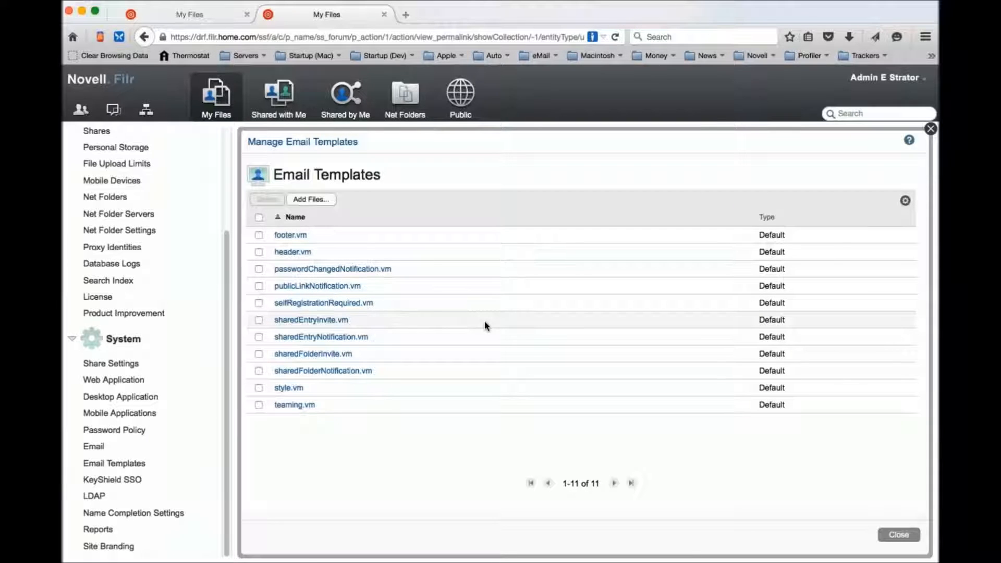
{"action": "mouse_move", "coordinate": [265, 239]}
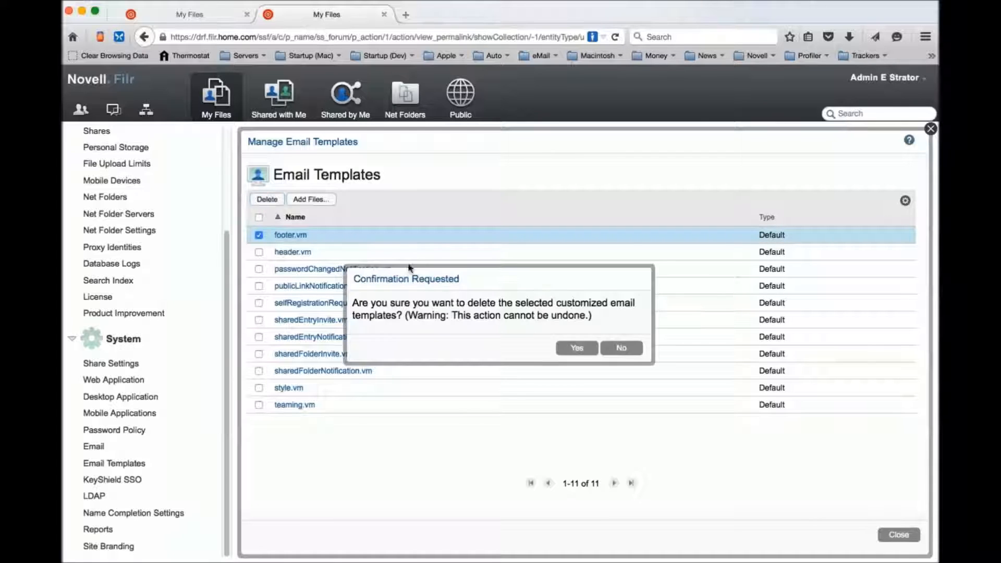
Confirm deleting footer.vm, then dismiss the error that no customized footer exists.
{"action": "left_click", "coordinate": [575, 347]}
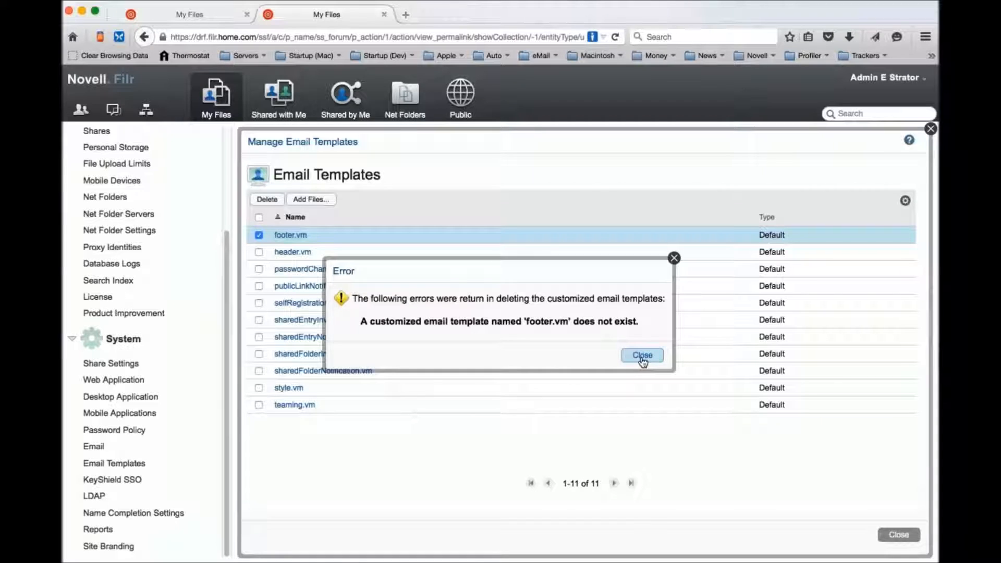
{"action": "left_click", "coordinate": [641, 355]}
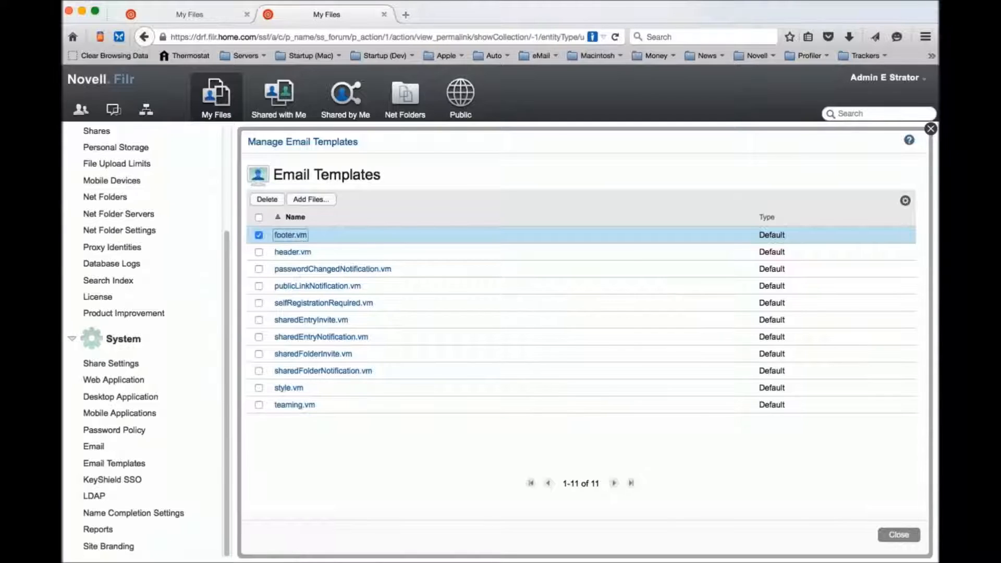
{"action": "mouse_move", "coordinate": [574, 301]}
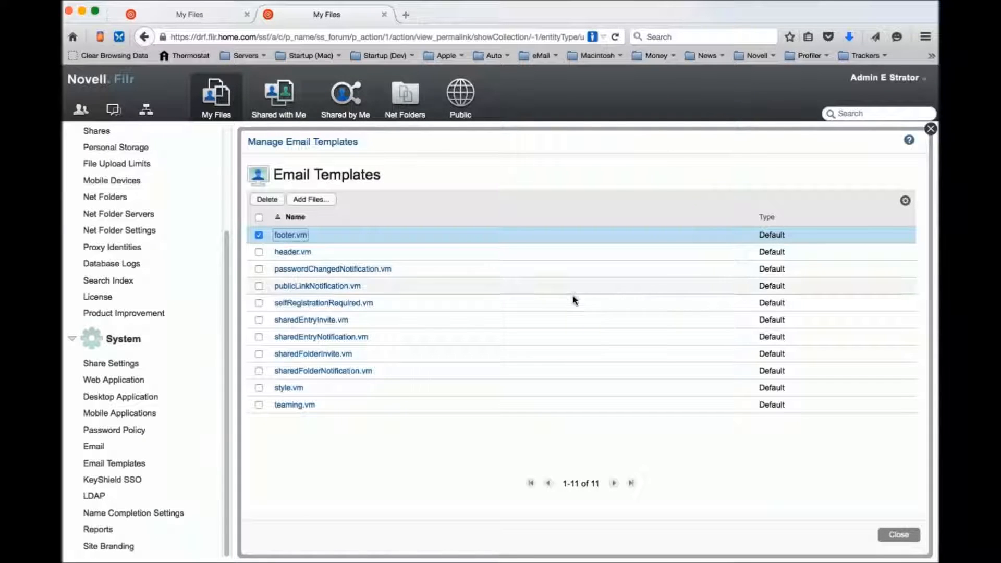
{"action": "mouse_move", "coordinate": [889, 28]}
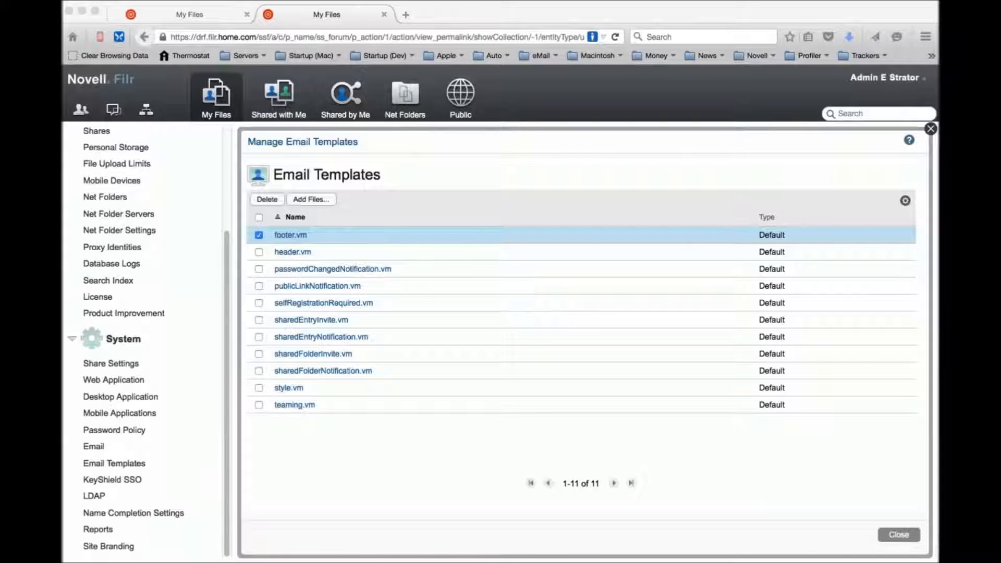
{"action": "left_click", "coordinate": [291, 234]}
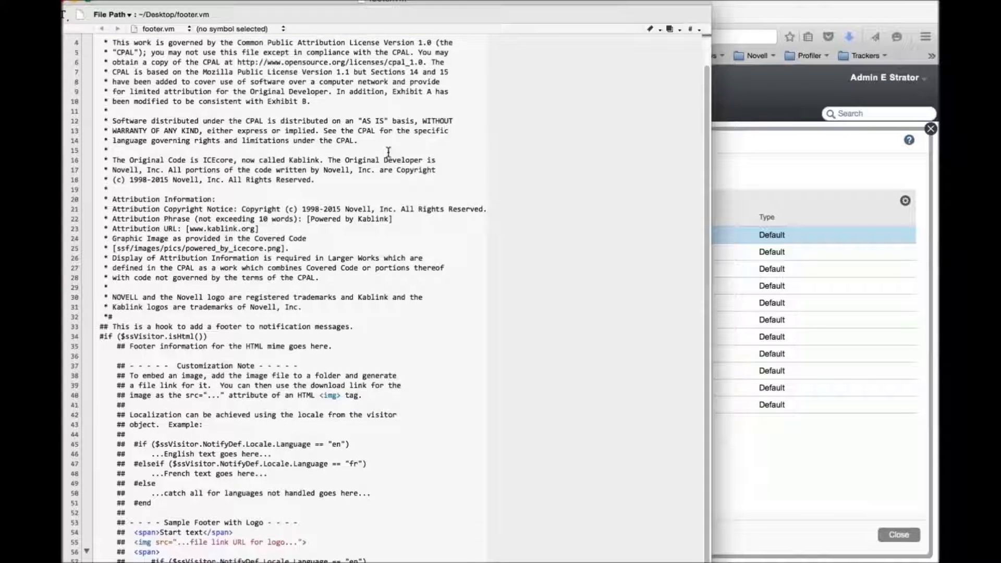
{"action": "scroll", "scroll_direction": "down", "scroll_amount": 3}
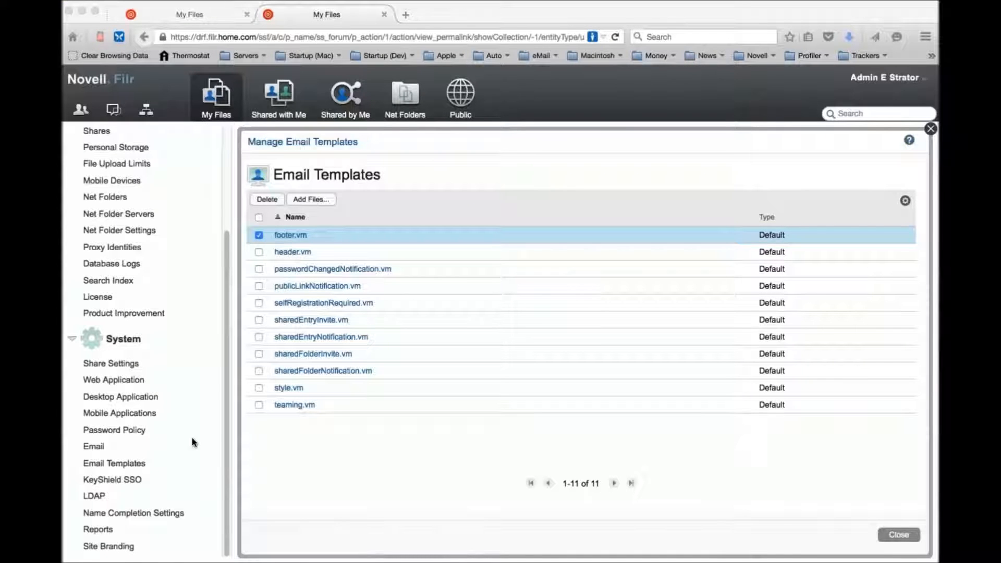
{"action": "mouse_move", "coordinate": [304, 512]}
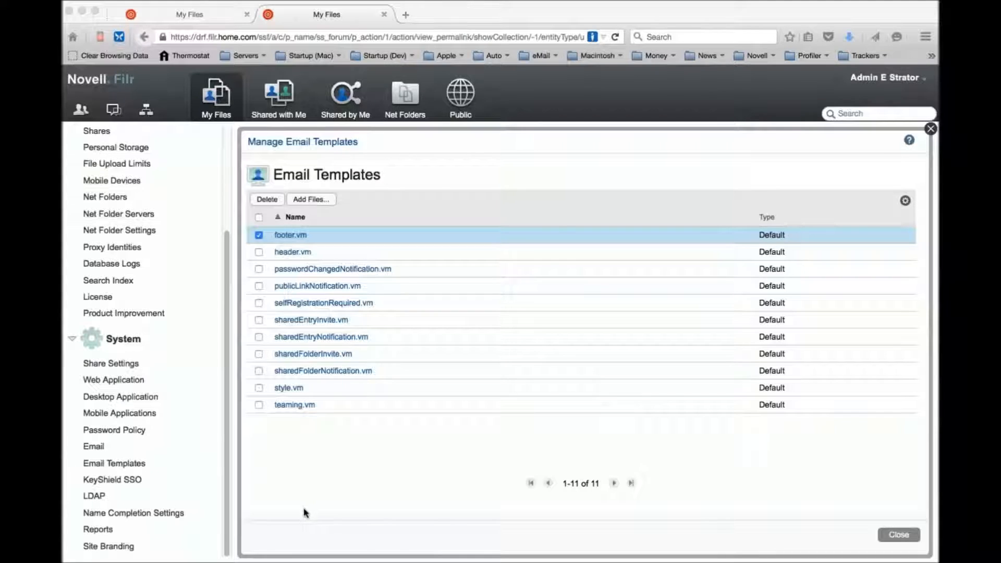
{"action": "mouse_move", "coordinate": [298, 471]}
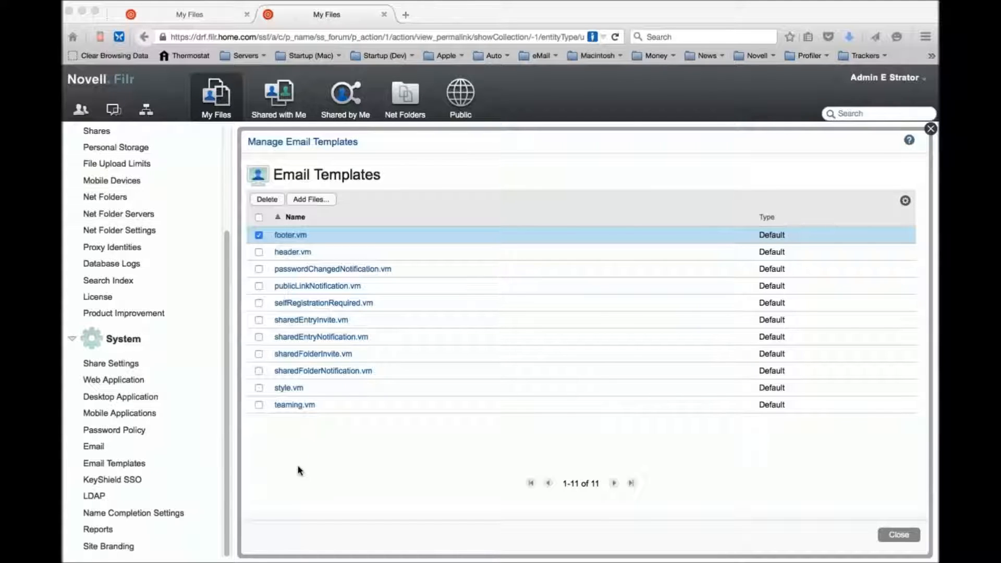
{"action": "mouse_move", "coordinate": [899, 535]}
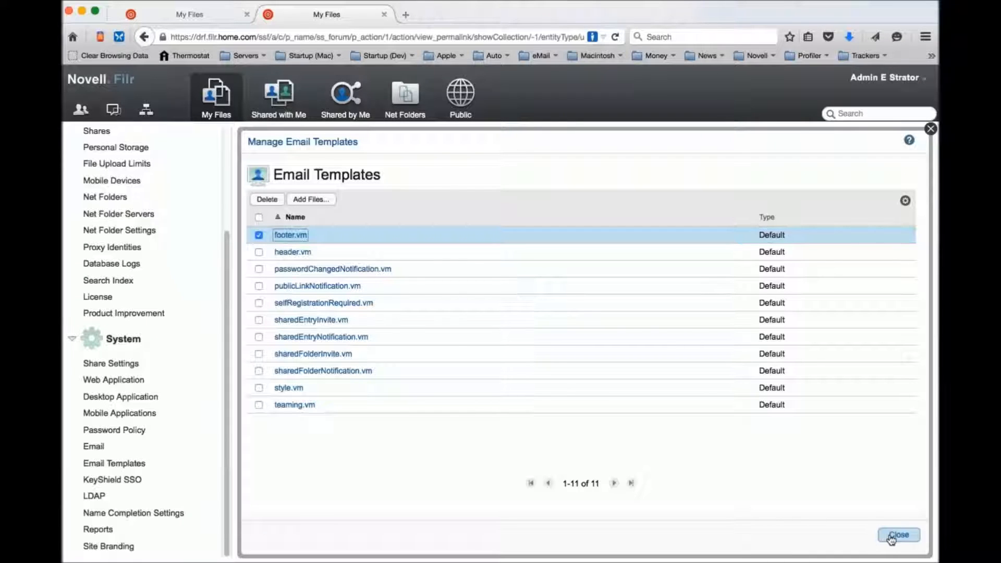
Sign out of the admin account and sign in as emailadm, the Email Admin user.
{"action": "left_click", "coordinate": [898, 535]}
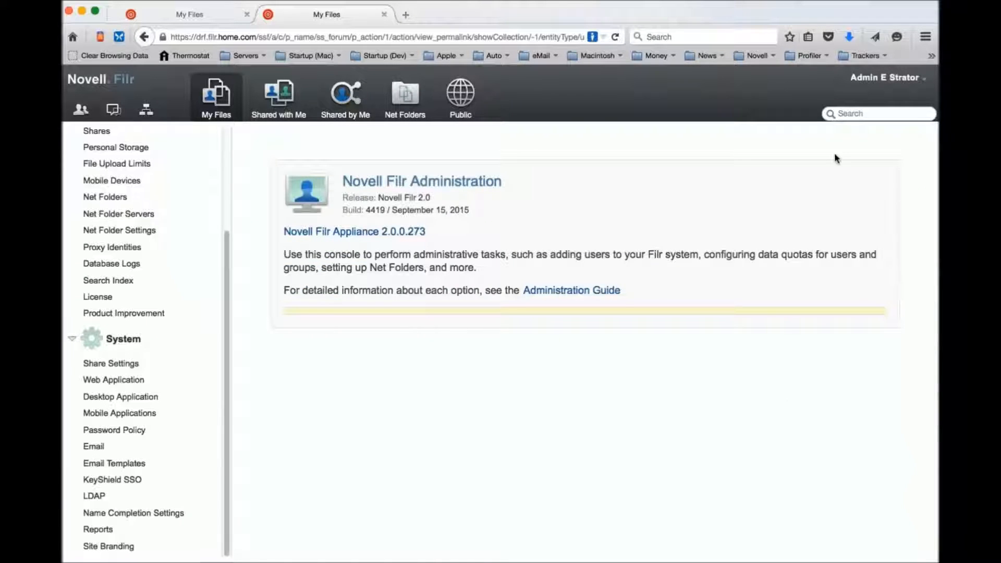
{"action": "left_click", "coordinate": [886, 77]}
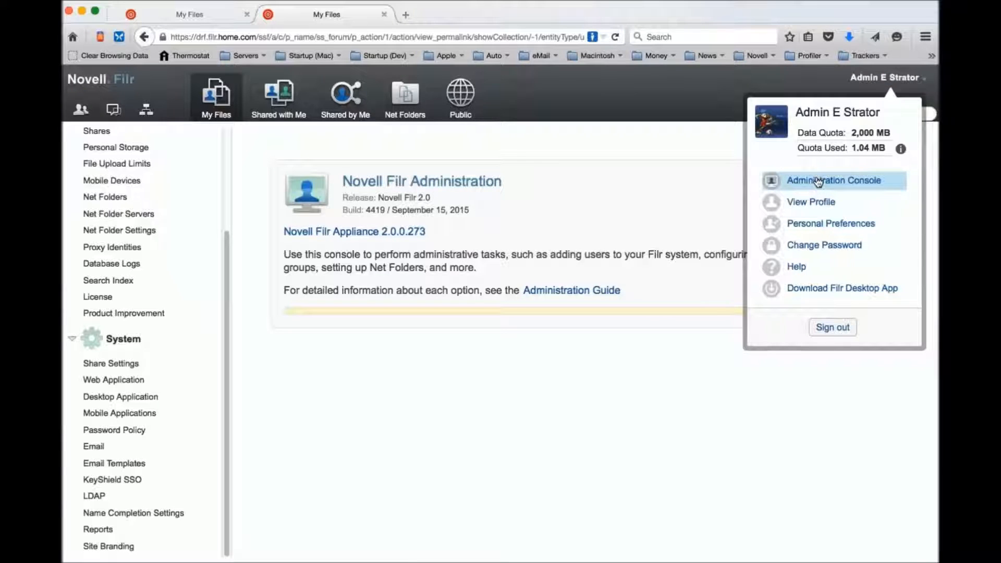
{"action": "mouse_move", "coordinate": [807, 316]}
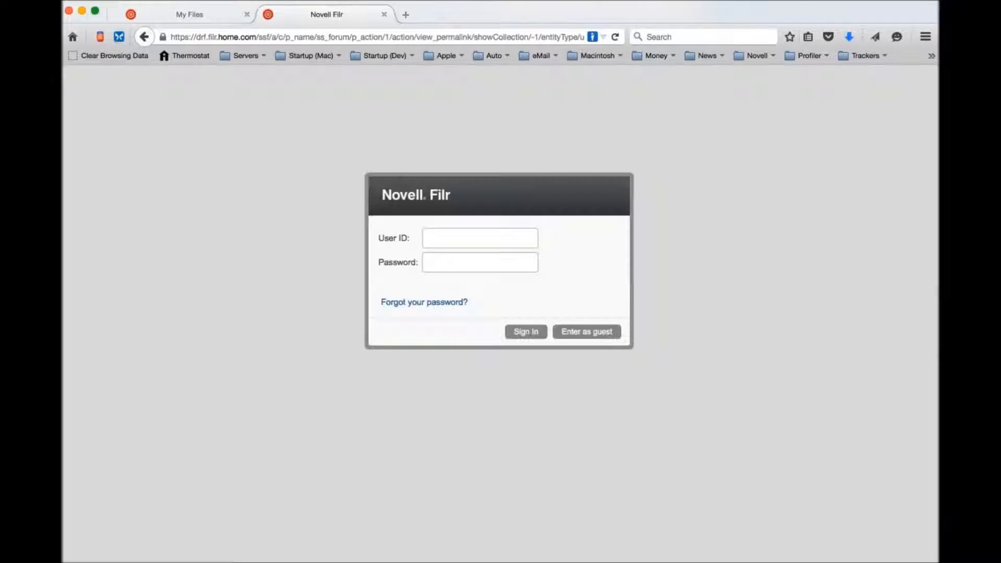
{"action": "type", "text": "emailadmin"}
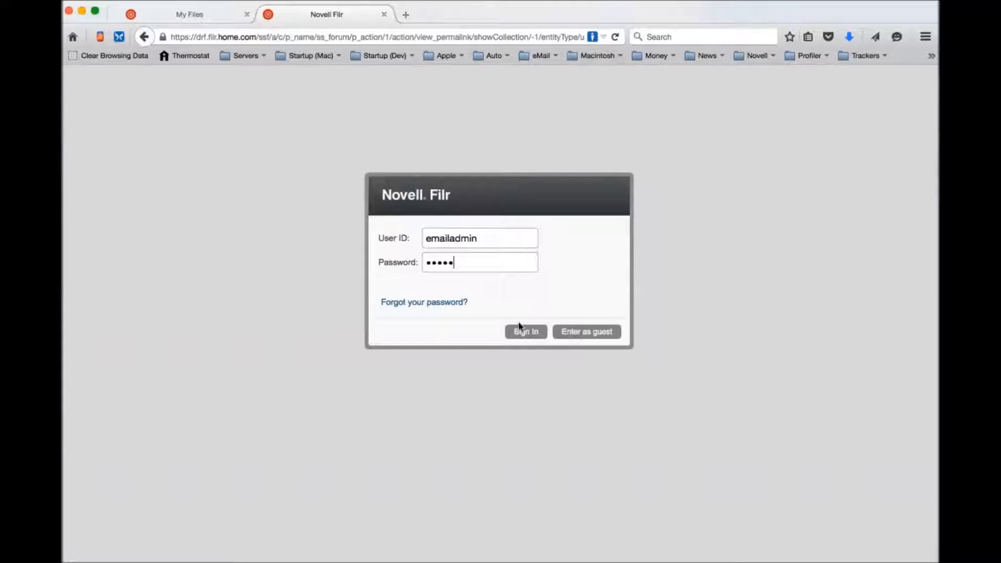
{"action": "left_click", "coordinate": [525, 332]}
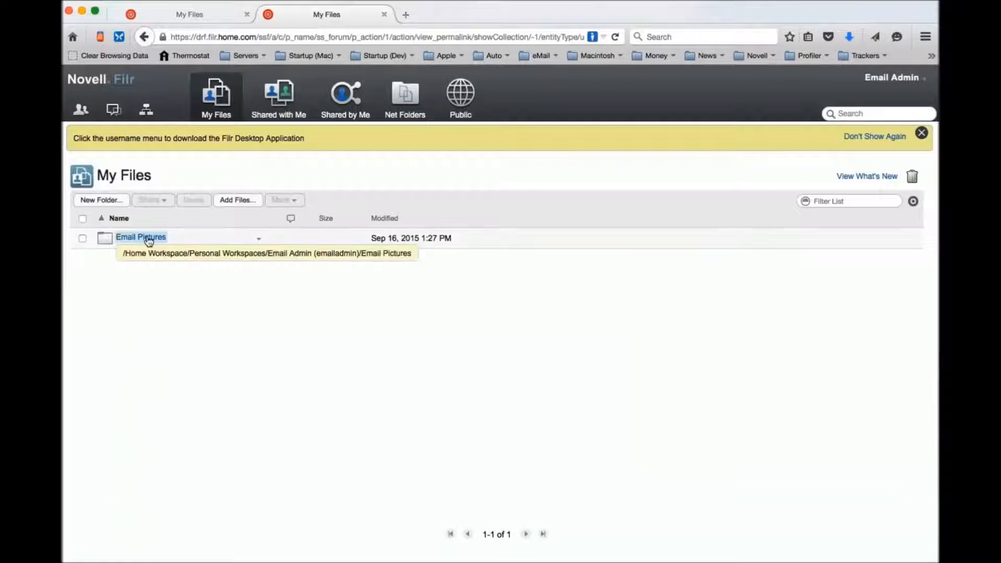
Check that Can of Worms.jpg in Email Pictures has a never-expiring public download link.
{"action": "left_click", "coordinate": [140, 236]}
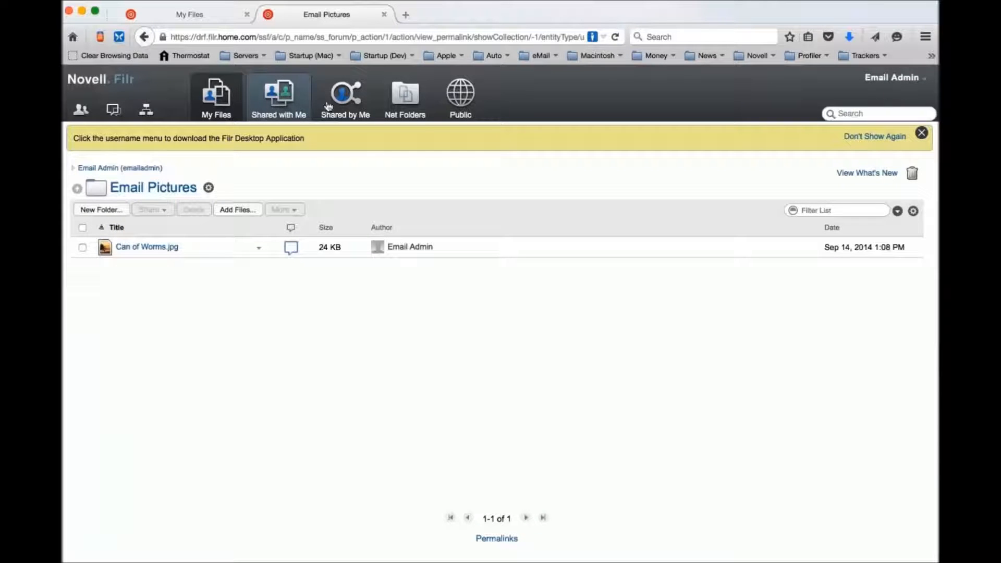
{"action": "left_click", "coordinate": [345, 96]}
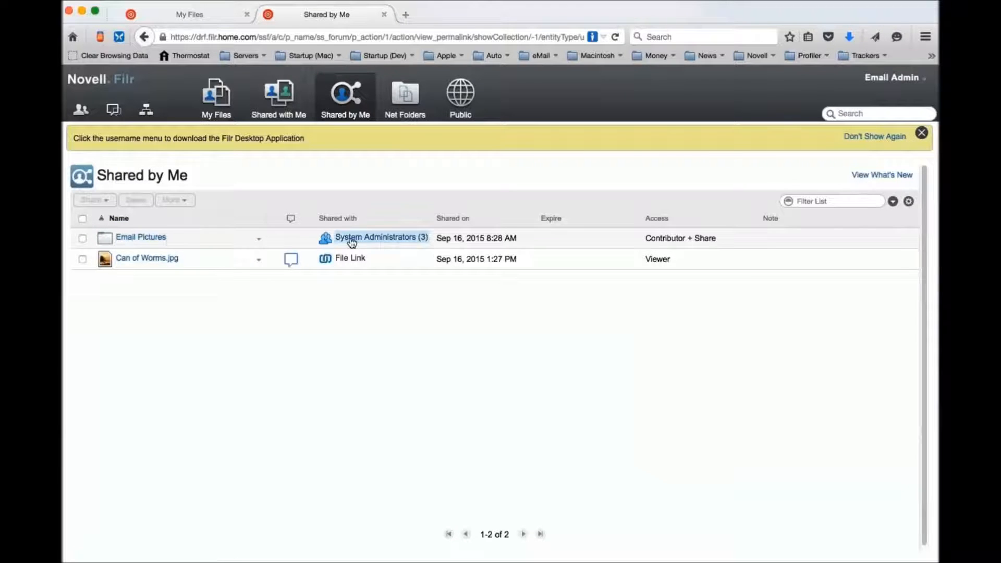
{"action": "left_click", "coordinate": [140, 237]}
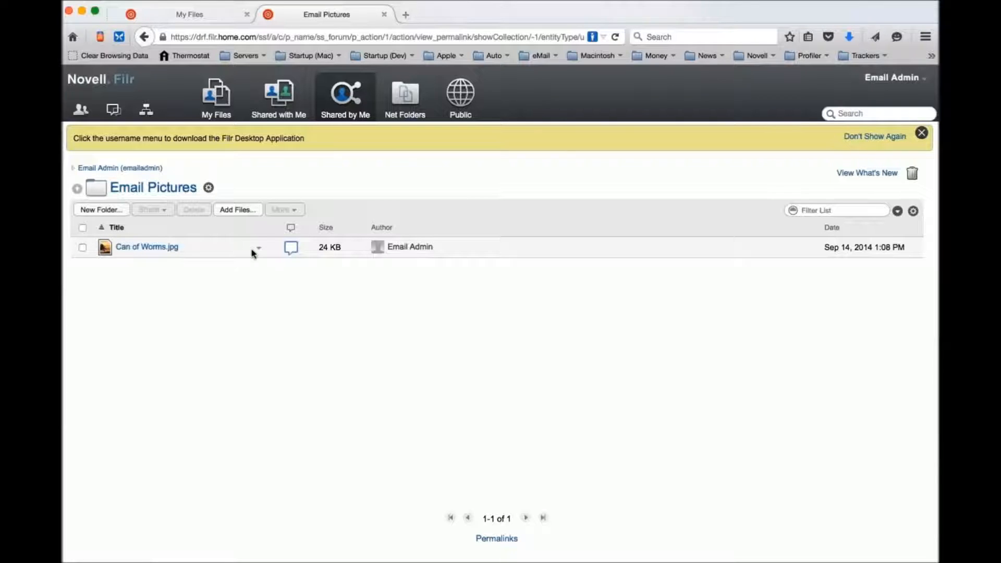
{"action": "left_click", "coordinate": [258, 248]}
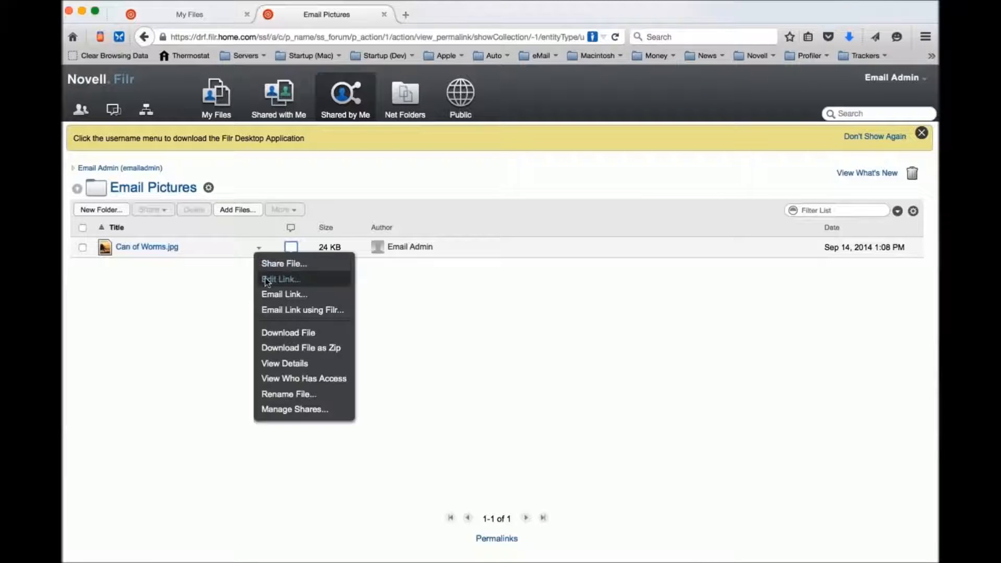
{"action": "left_click", "coordinate": [281, 278]}
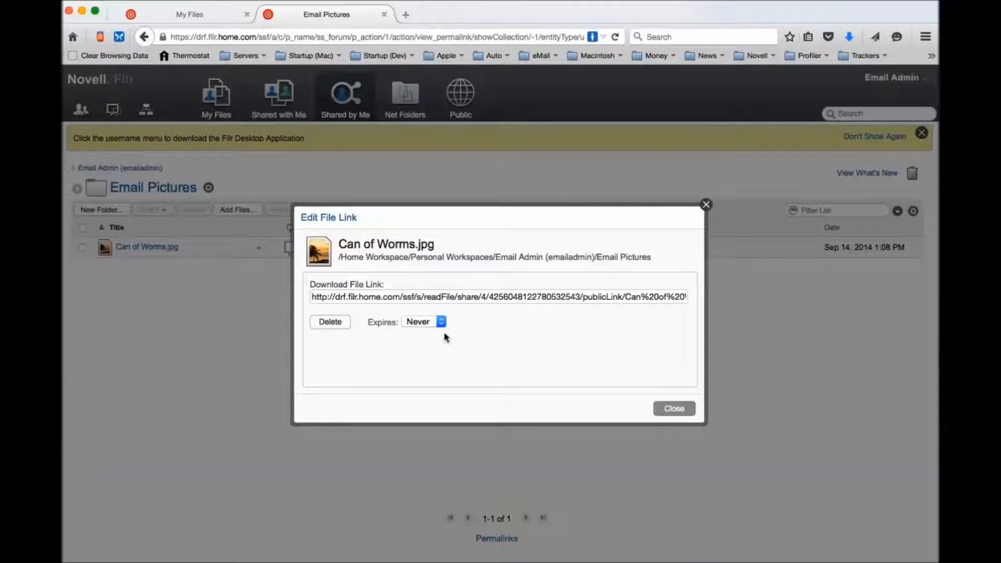
{"action": "mouse_move", "coordinate": [479, 295]}
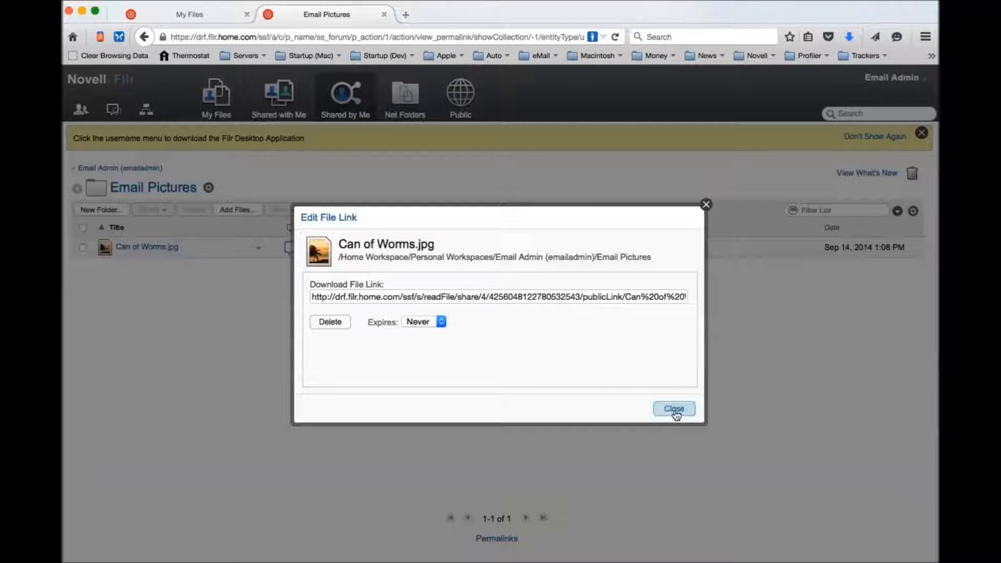
{"action": "left_click", "coordinate": [673, 409]}
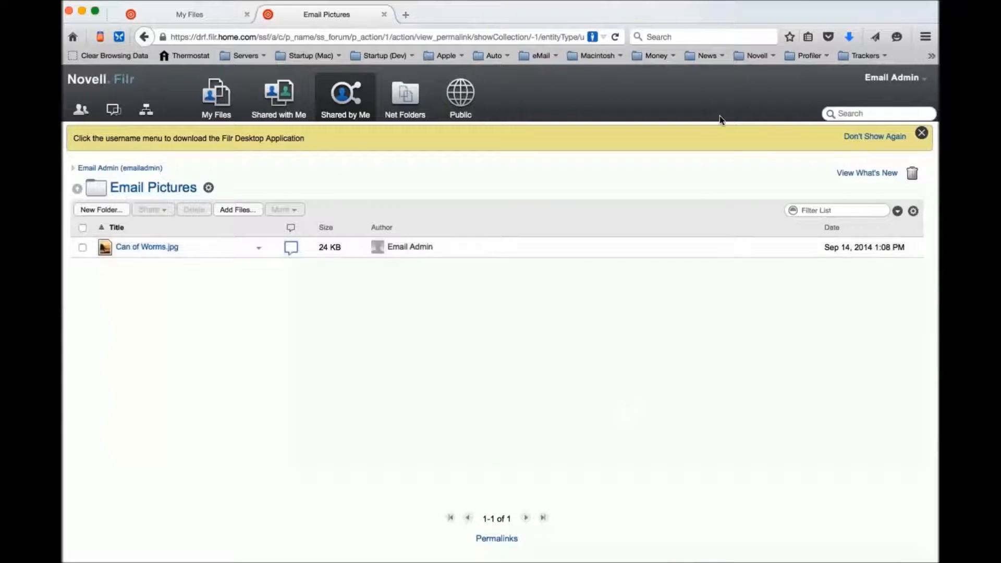
{"action": "mouse_move", "coordinate": [542, 76]}
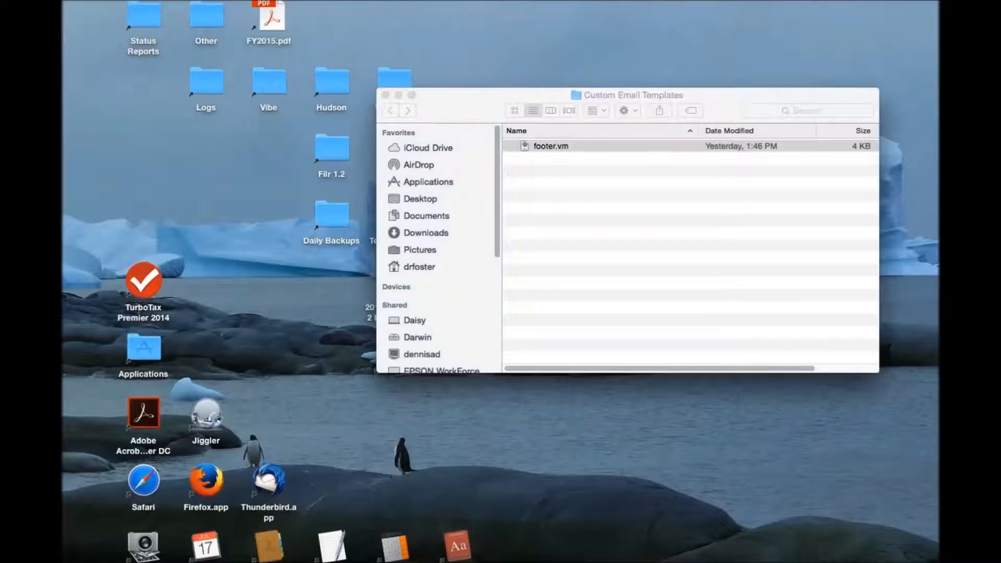
{"action": "double_click", "coordinate": [549, 145]}
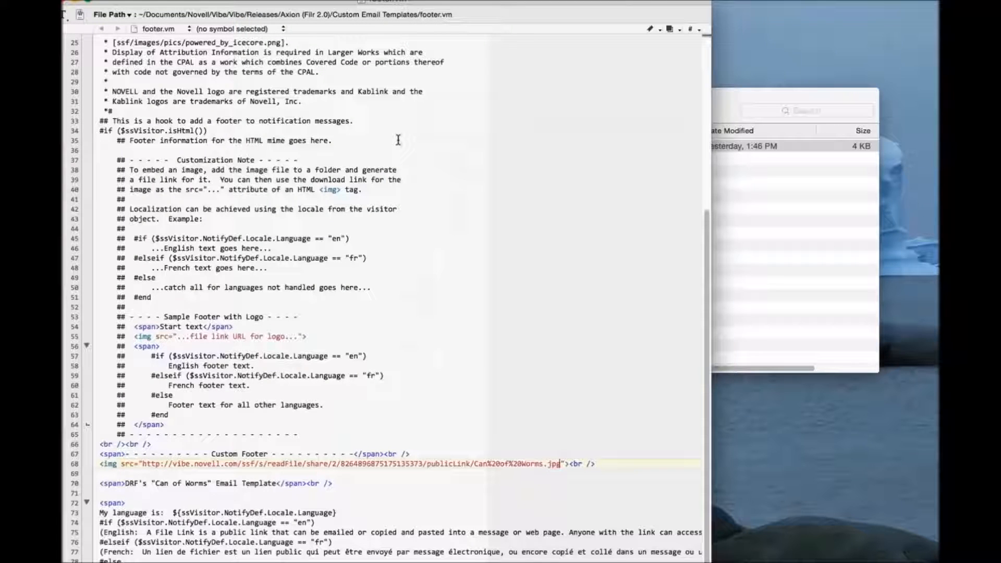
{"action": "scroll", "scroll_direction": "up", "scroll_amount": 3}
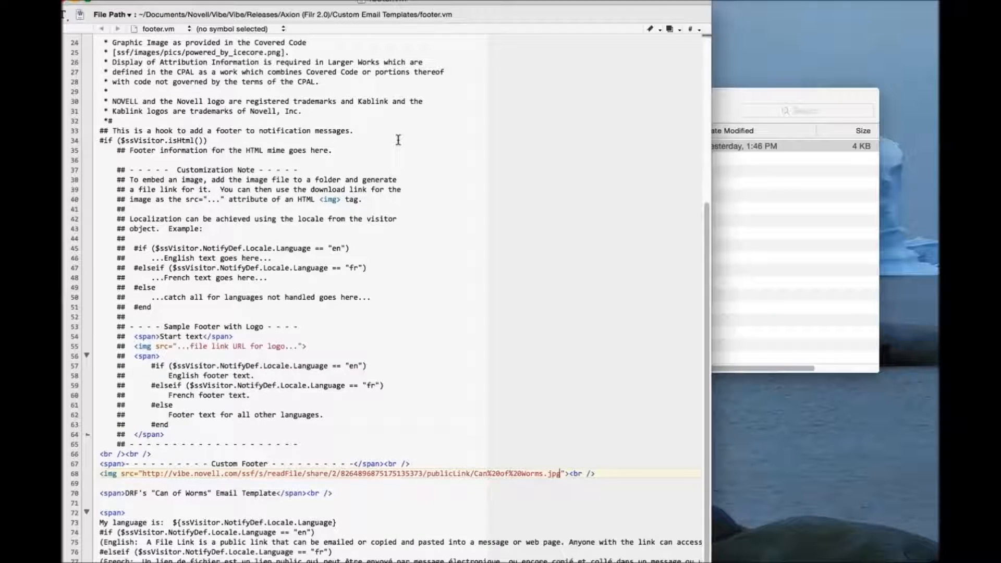
{"action": "scroll", "scroll_direction": "up", "scroll_amount": 3}
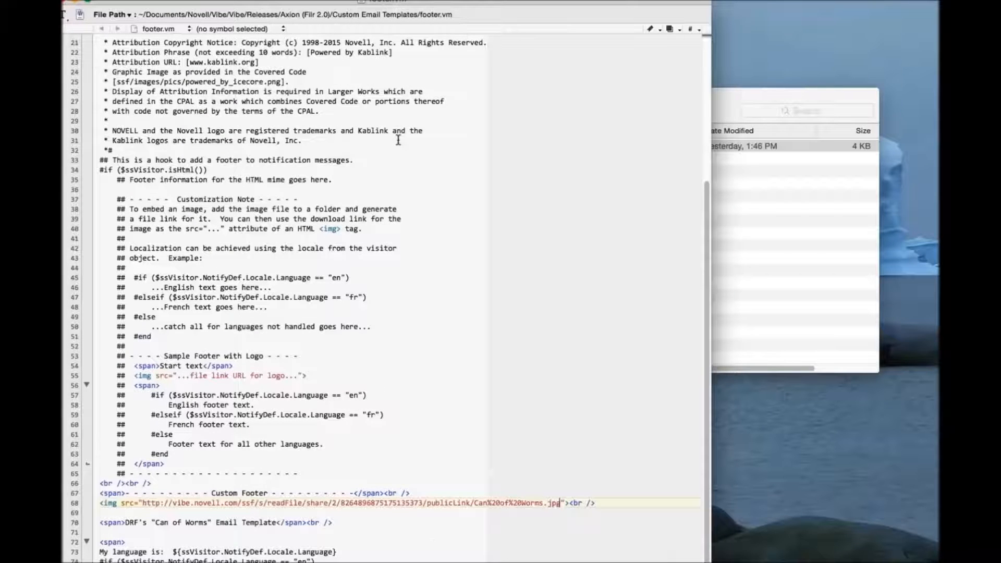
{"action": "scroll", "scroll_direction": "up", "scroll_amount": 3}
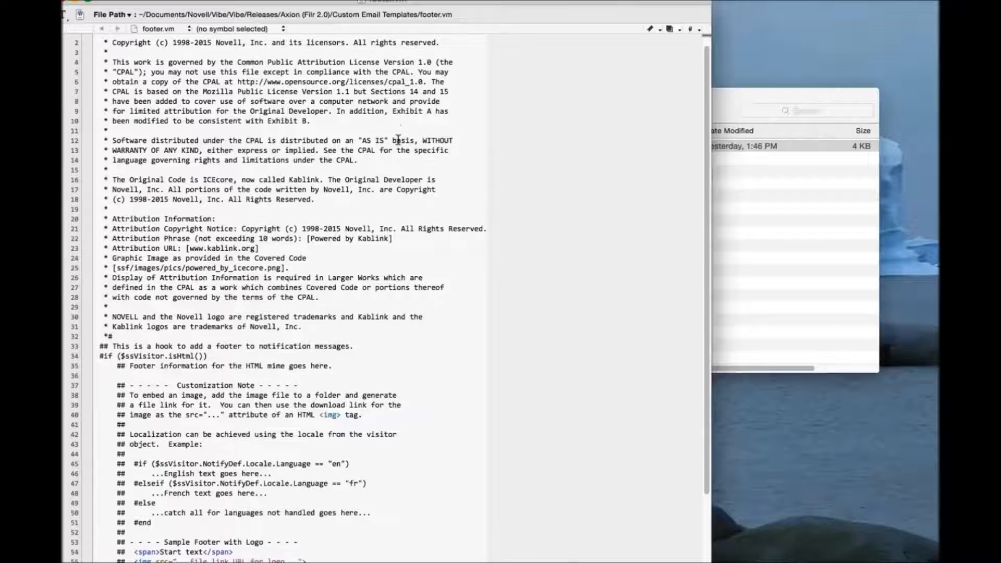
{"action": "scroll", "scroll_direction": "down", "scroll_amount": 3}
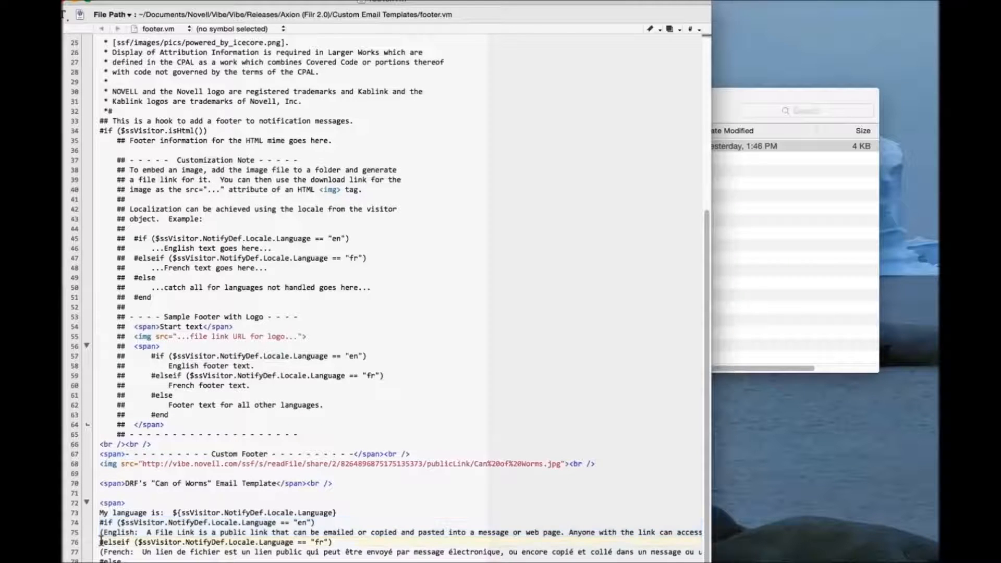
{"action": "left_click", "coordinate": [214, 543]}
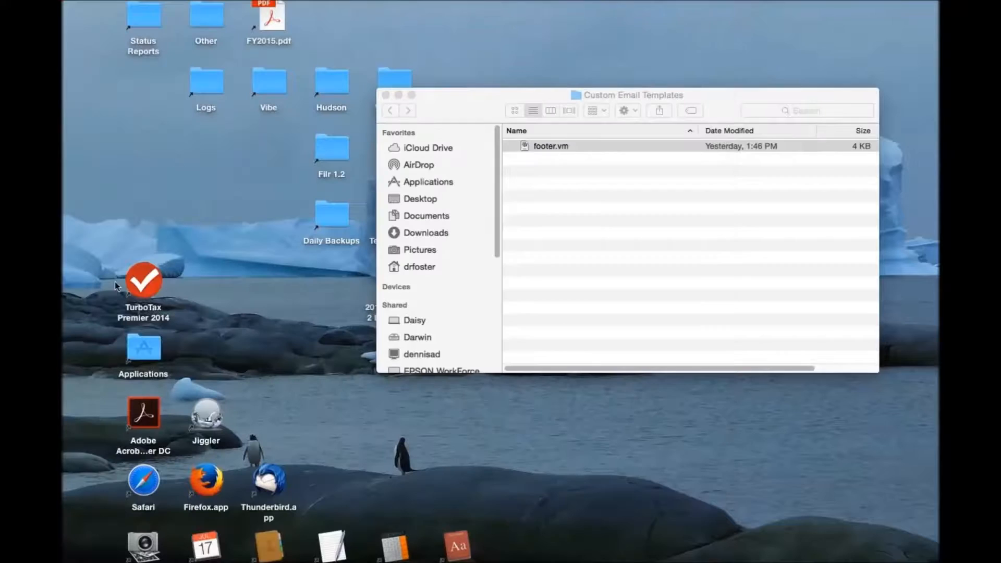
Sign in as admin and open Email Templates from the Administration Console.
{"action": "left_click", "coordinate": [551, 145]}
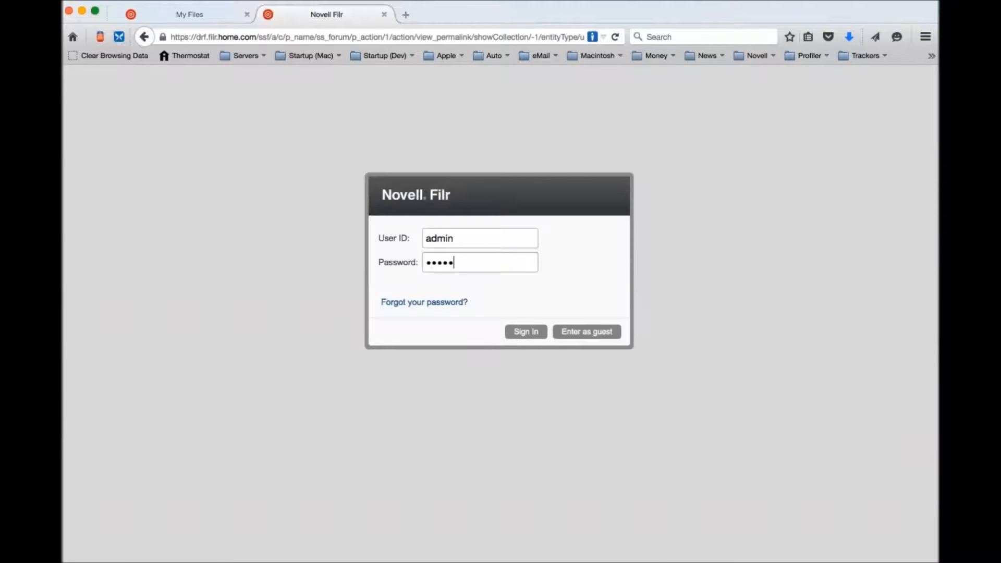
{"action": "left_click", "coordinate": [525, 331]}
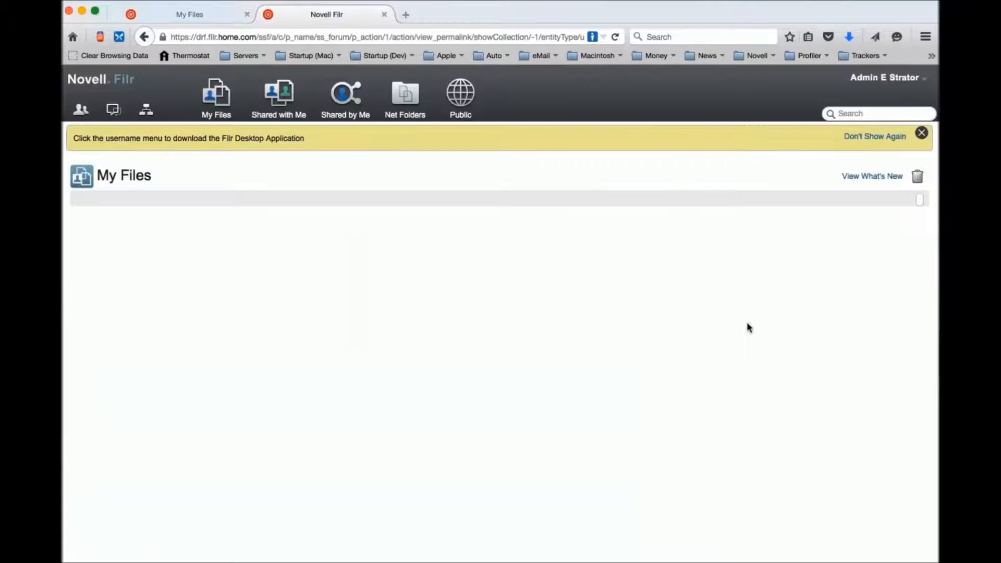
{"action": "left_click", "coordinate": [216, 97]}
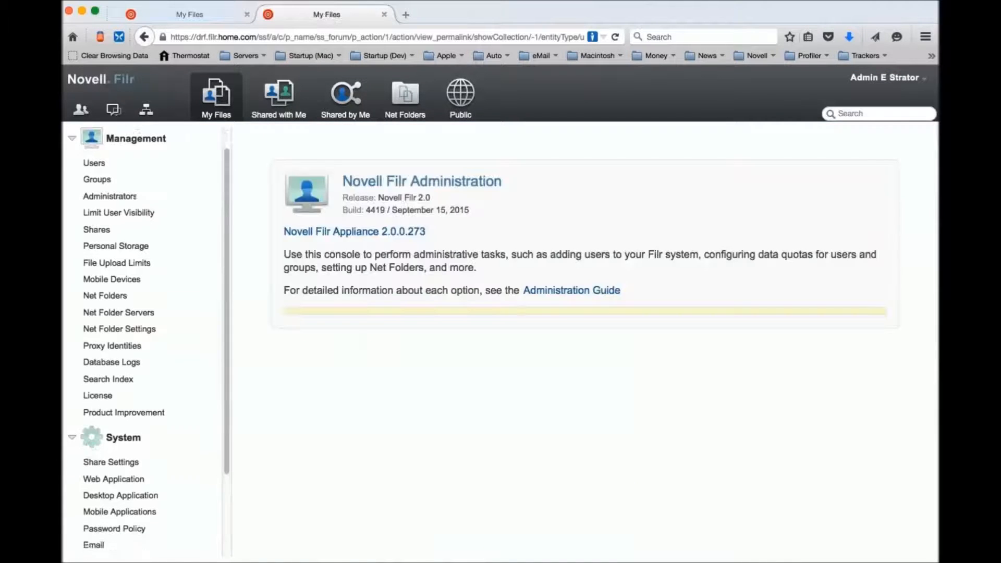
{"action": "left_click", "coordinate": [113, 463]}
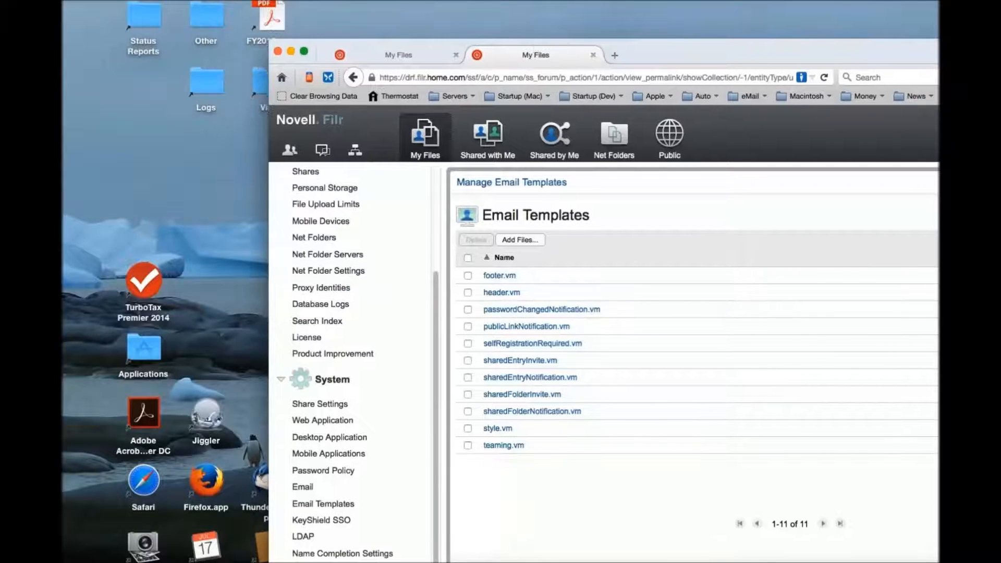
Upload footer.vm from the Custom Email Templates folder as a Customized template, then close the list.
{"action": "left_click", "coordinate": [519, 239]}
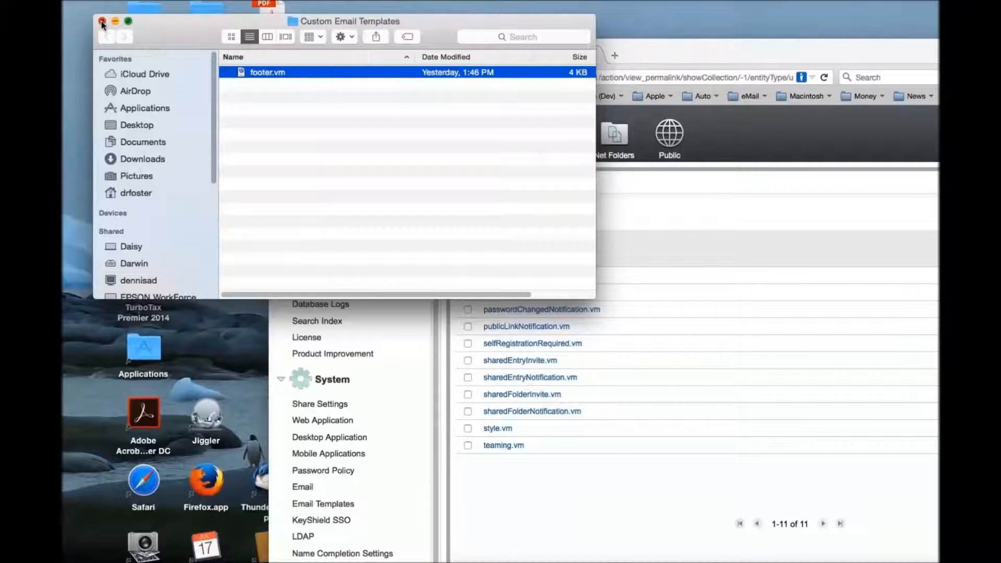
{"action": "left_click", "coordinate": [102, 21]}
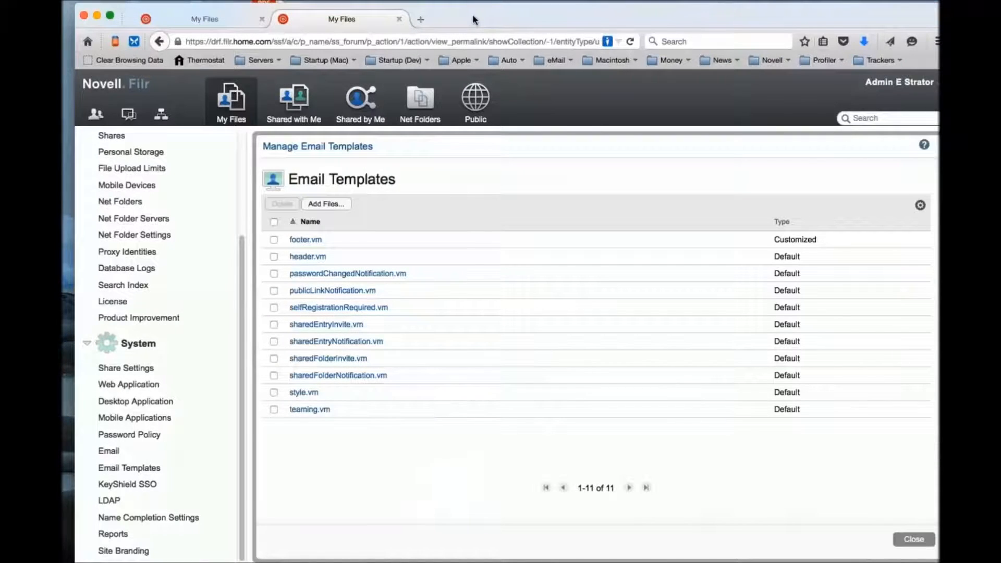
{"action": "left_click", "coordinate": [337, 343]}
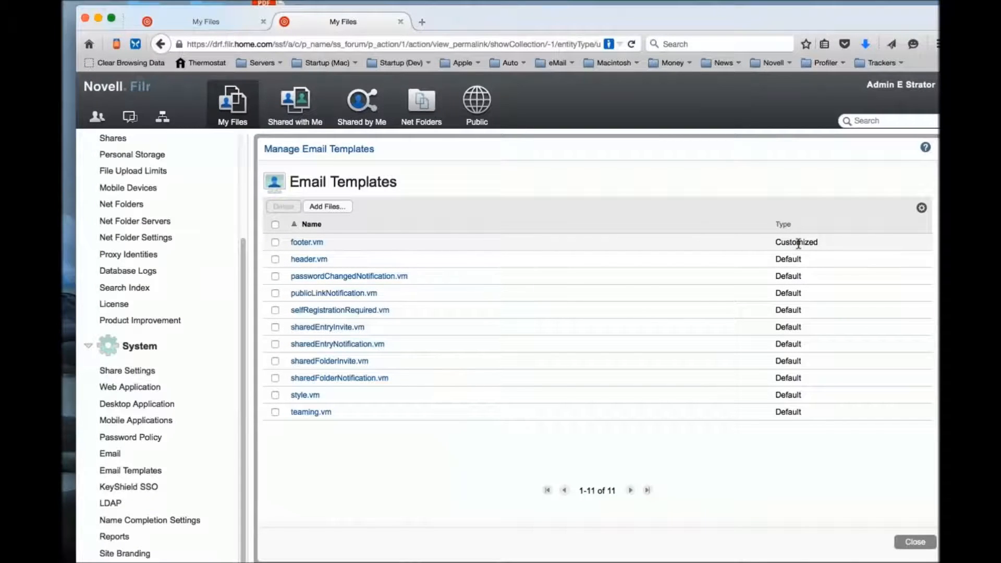
{"action": "mouse_move", "coordinate": [819, 356]}
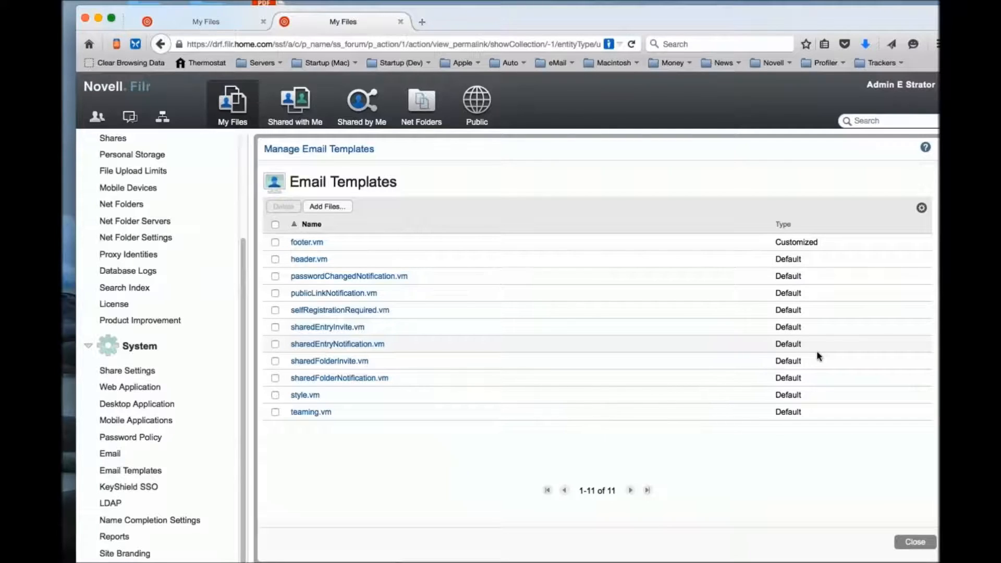
{"action": "mouse_move", "coordinate": [803, 356]}
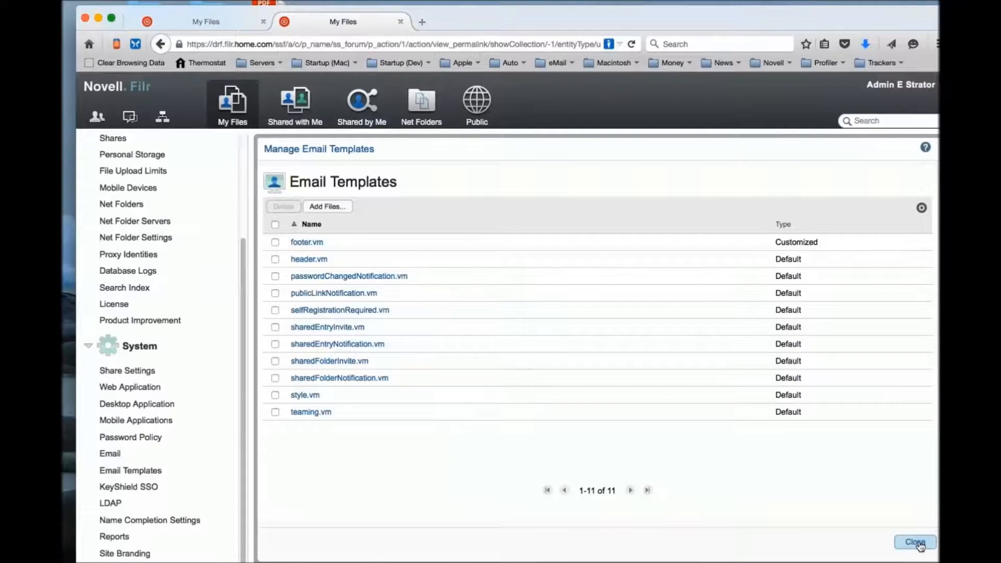
{"action": "left_click", "coordinate": [914, 542]}
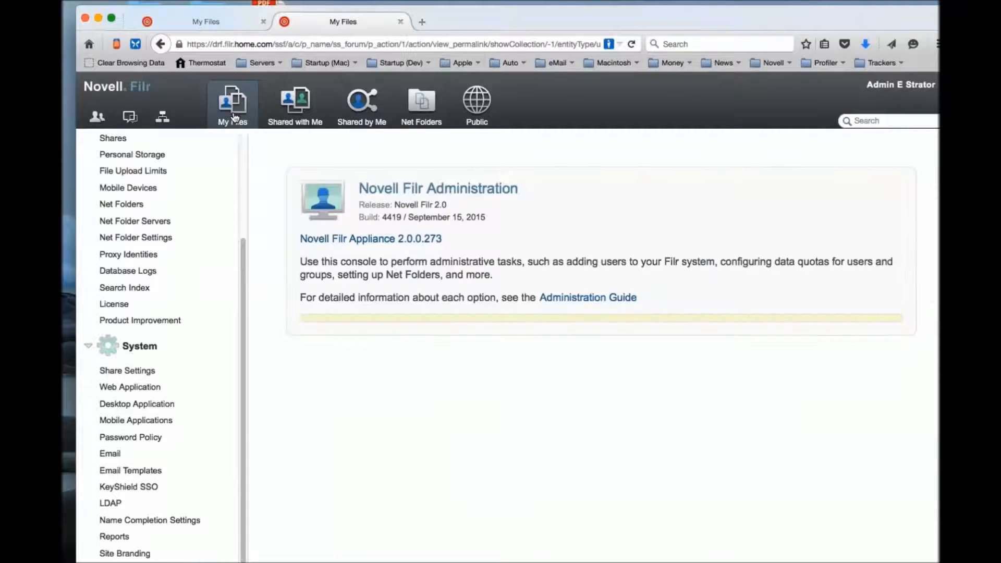
{"action": "left_click", "coordinate": [231, 104]}
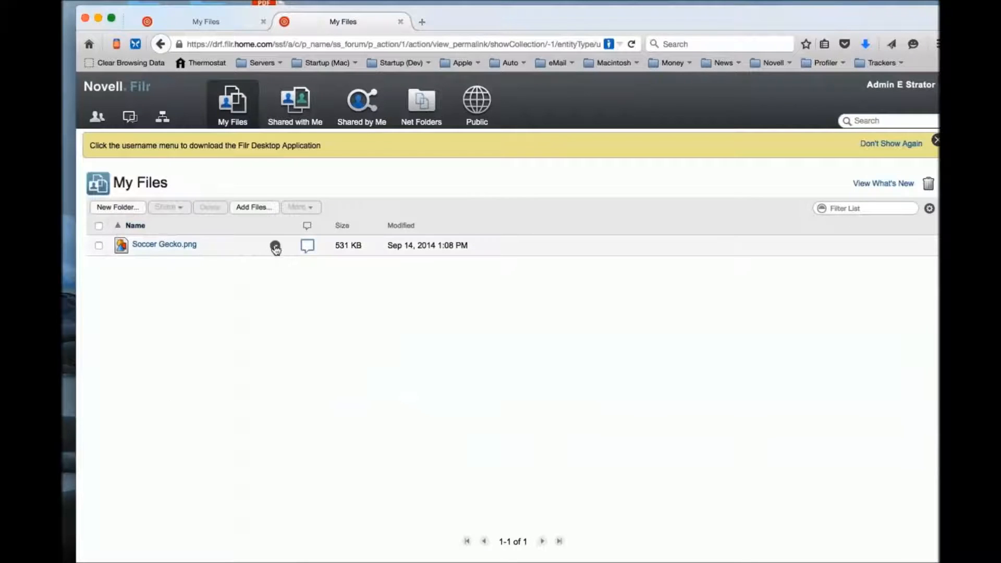
{"action": "left_click", "coordinate": [275, 247]}
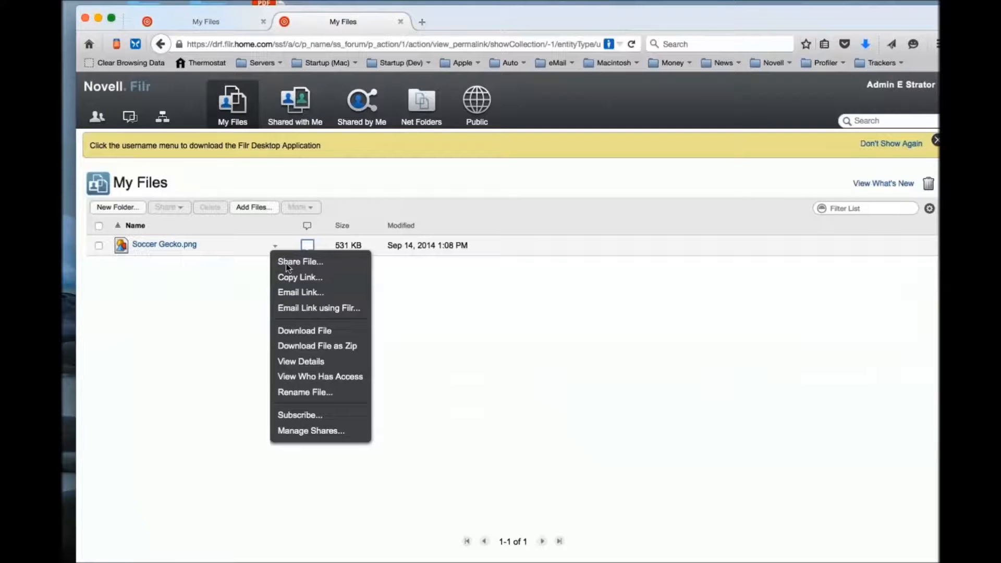
{"action": "left_click", "coordinate": [301, 262]}
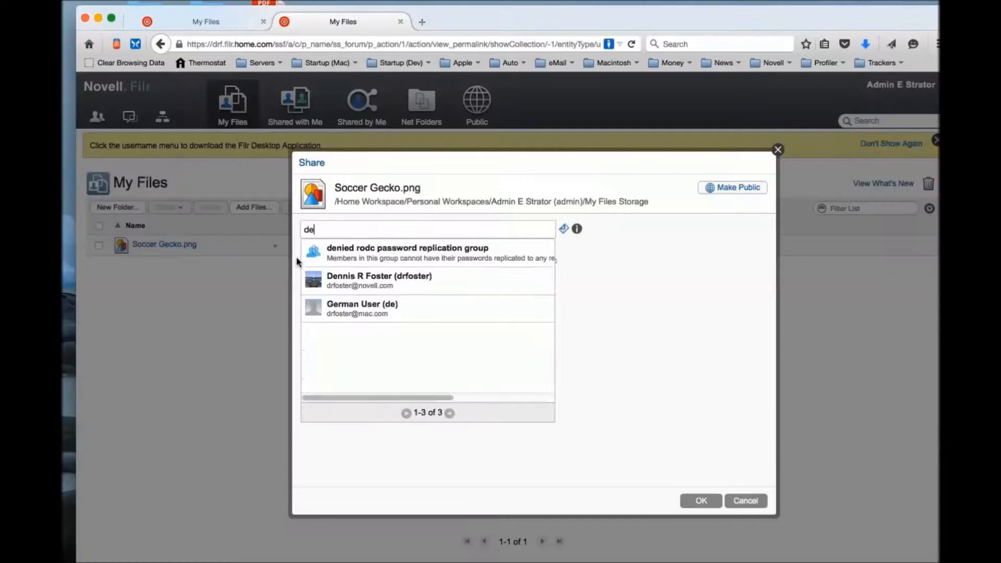
{"action": "type", "text": "nn"}
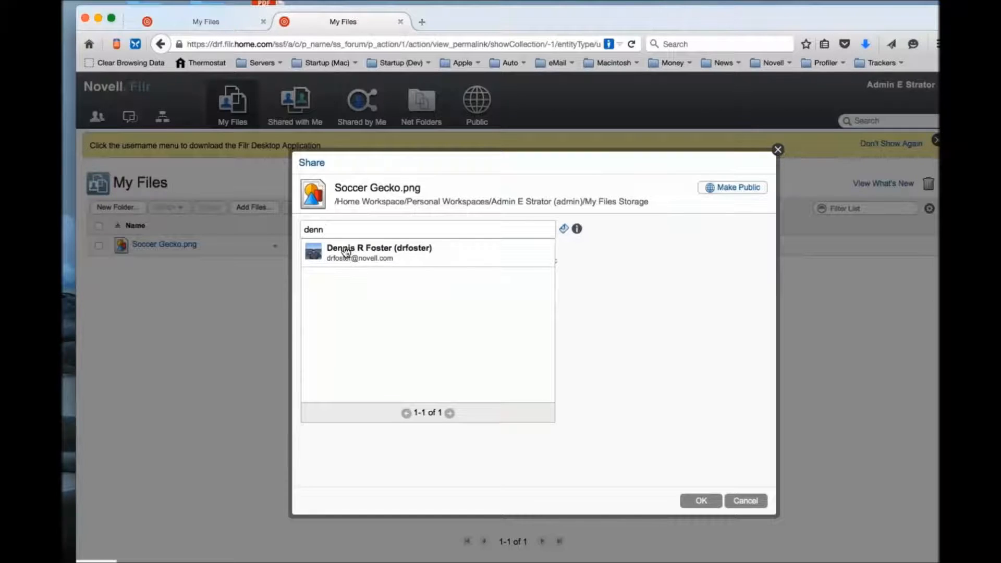
{"action": "left_click", "coordinate": [379, 253]}
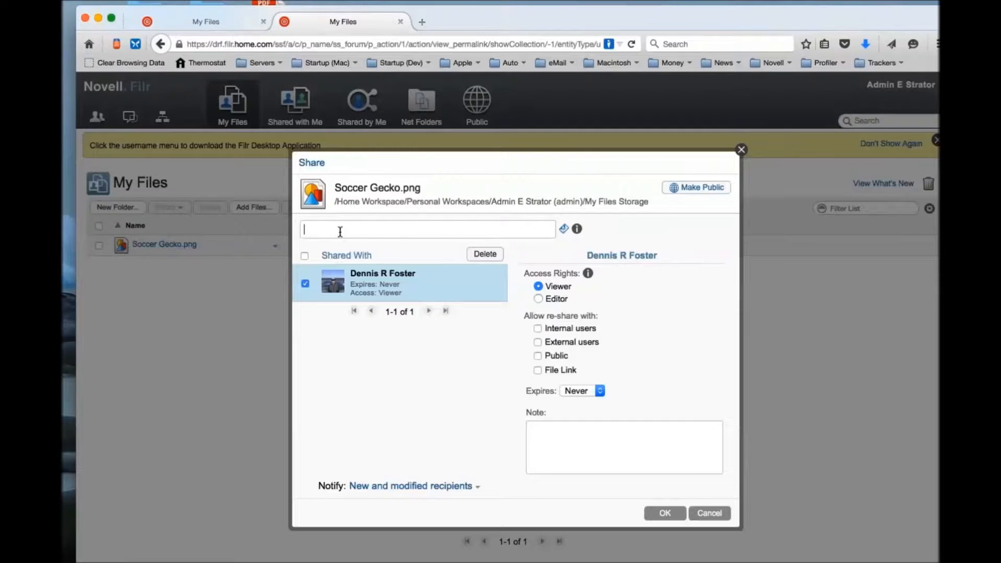
{"action": "type", "text": "germa"}
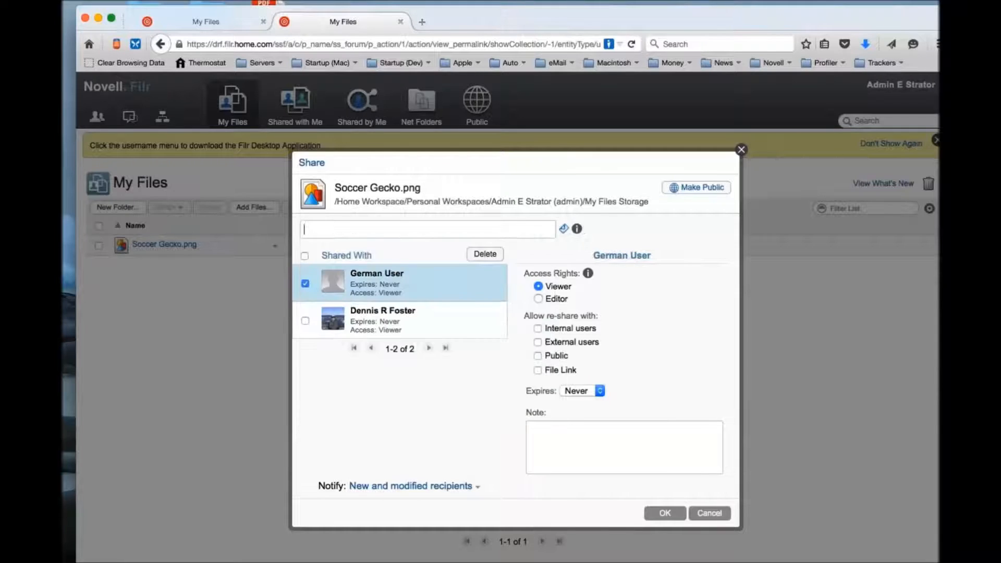
{"action": "type", "text": "f"}
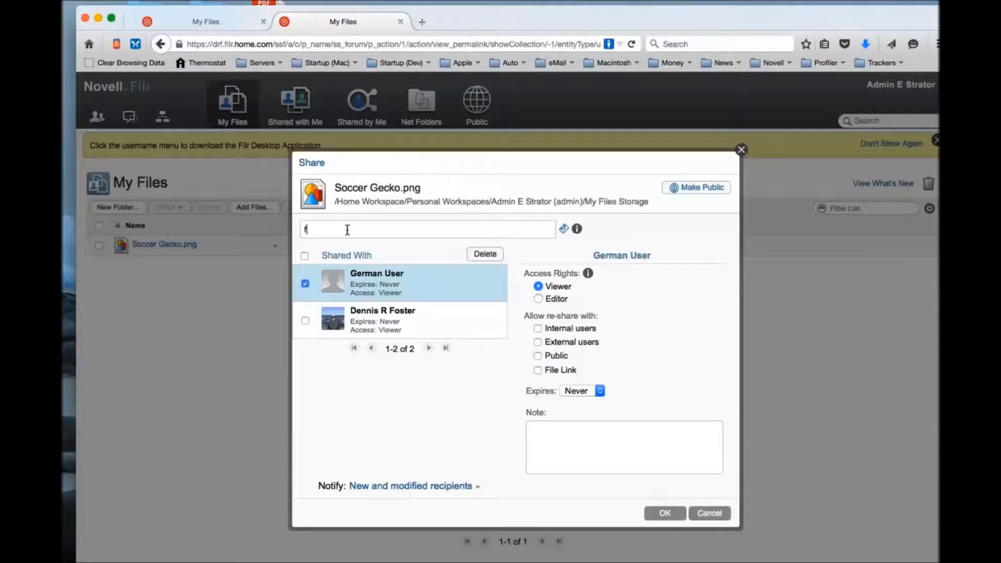
{"action": "type", "text": "rench"}
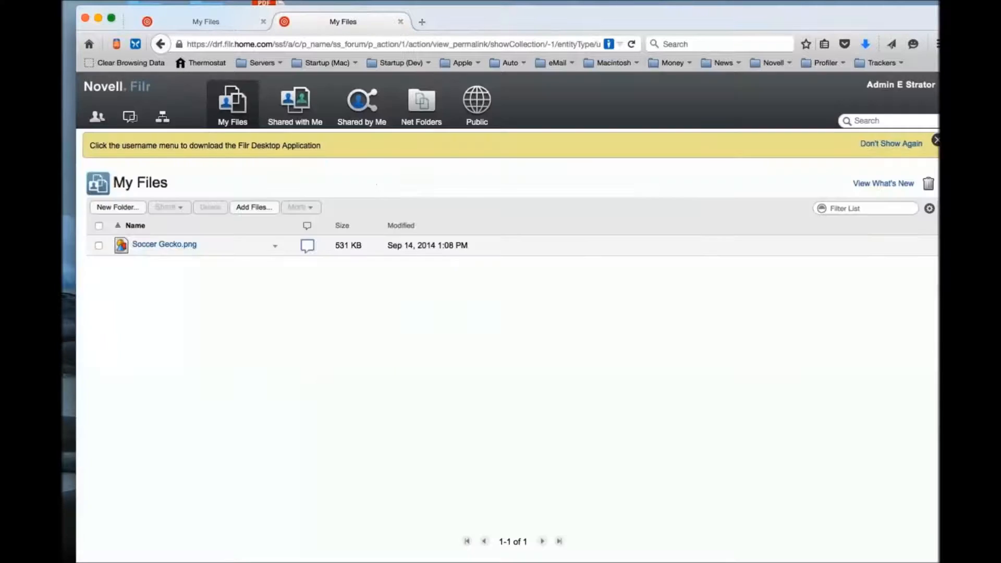
{"action": "mouse_move", "coordinate": [307, 130]}
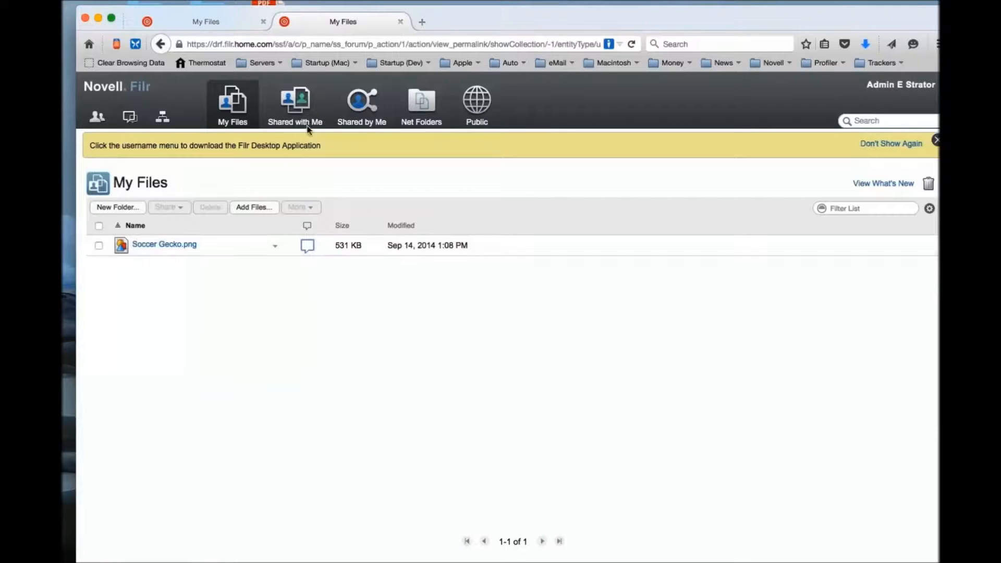
Open the German 'hat Soccer Gecko.png freigegeben' email and scroll to its Can of Worms footer.
{"action": "left_click", "coordinate": [362, 104]}
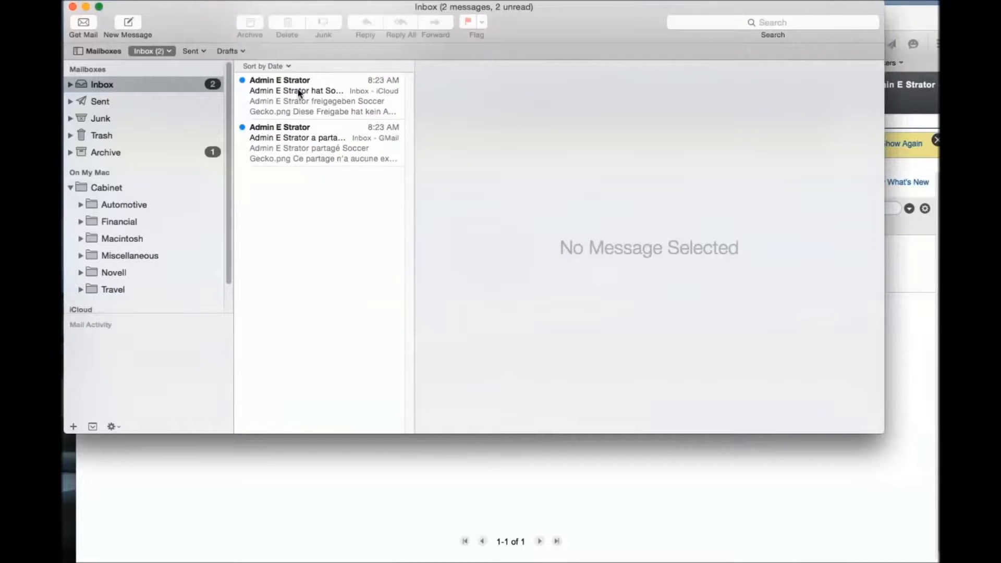
{"action": "left_click", "coordinate": [296, 90]}
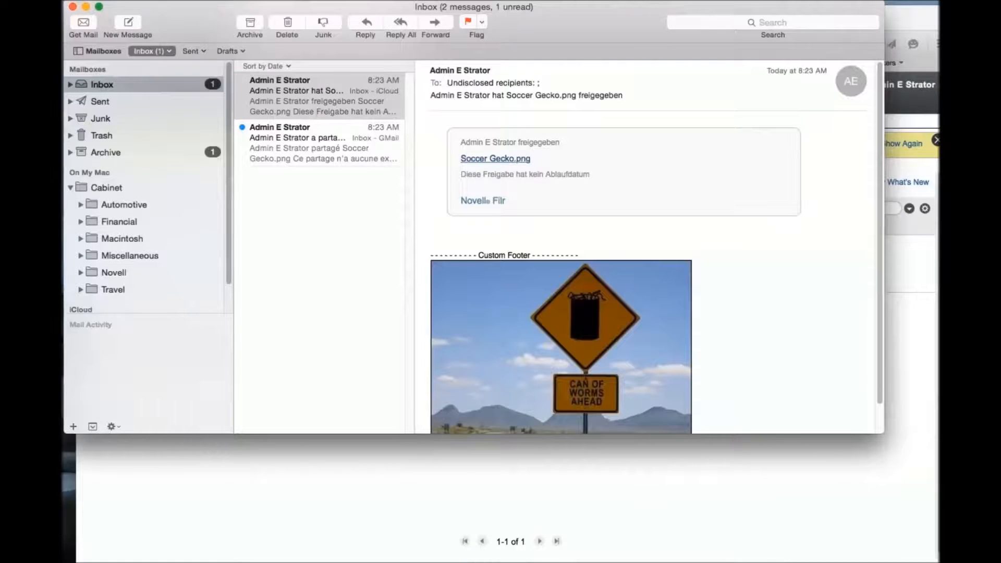
{"action": "mouse_move", "coordinate": [540, 192]}
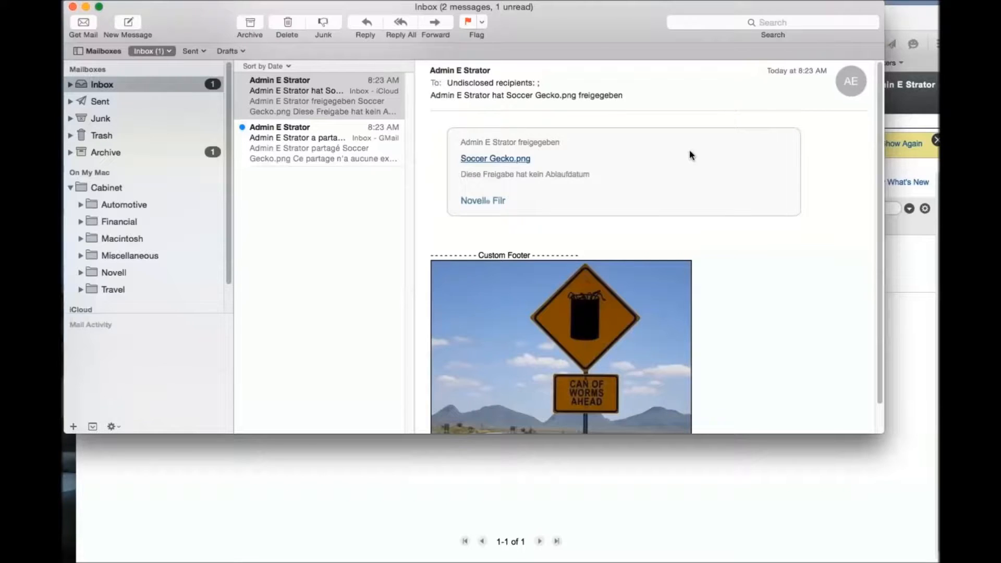
{"action": "scroll", "scroll_direction": "down", "scroll_amount": 3}
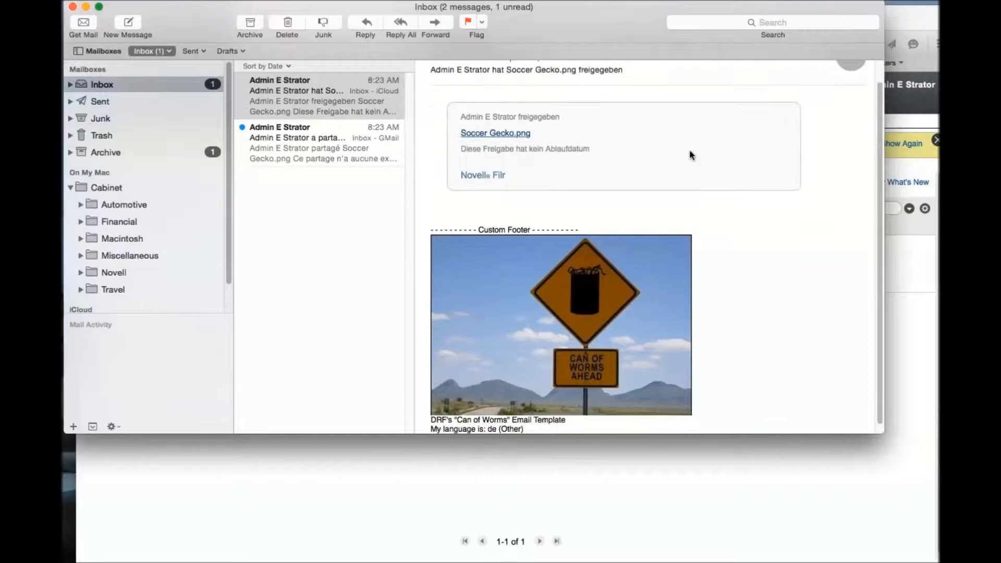
{"action": "scroll", "scroll_direction": "down", "scroll_amount": 3}
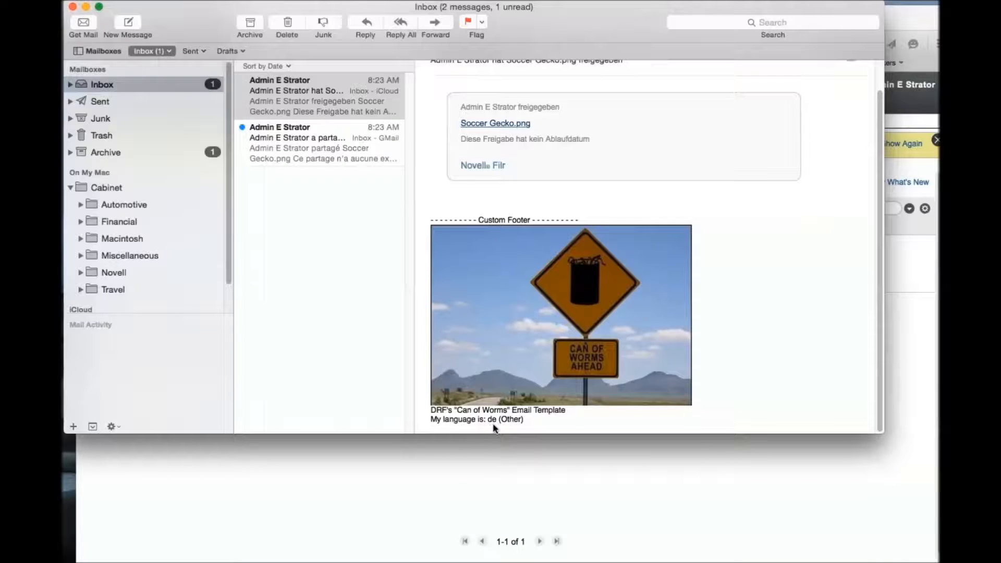
{"action": "mouse_move", "coordinate": [538, 410]}
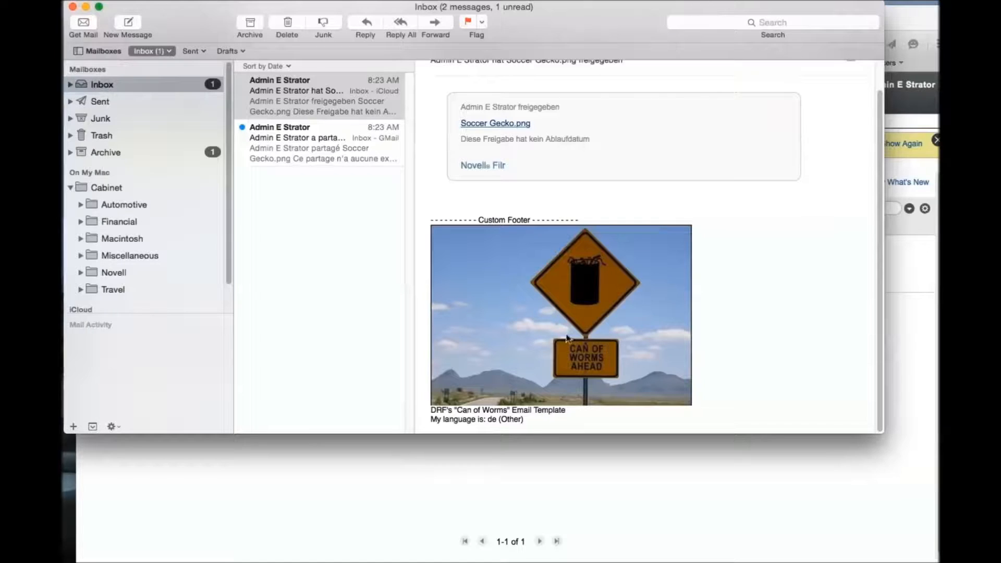
{"action": "scroll", "scroll_direction": "up", "scroll_amount": 3}
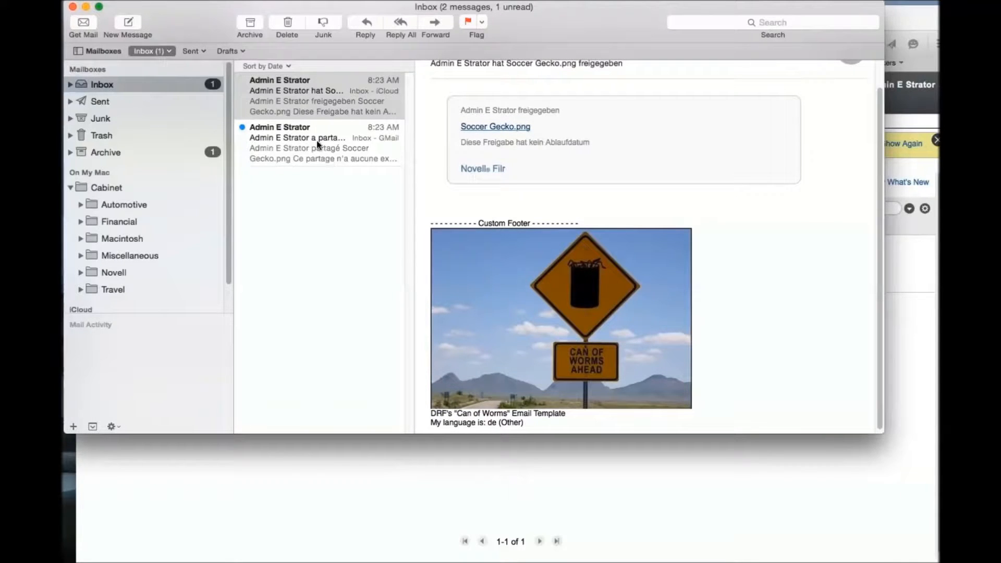
Open the French 'a partagé Soccer Gecko.png' email and scroll to view its footer.
{"action": "left_click", "coordinate": [297, 142]}
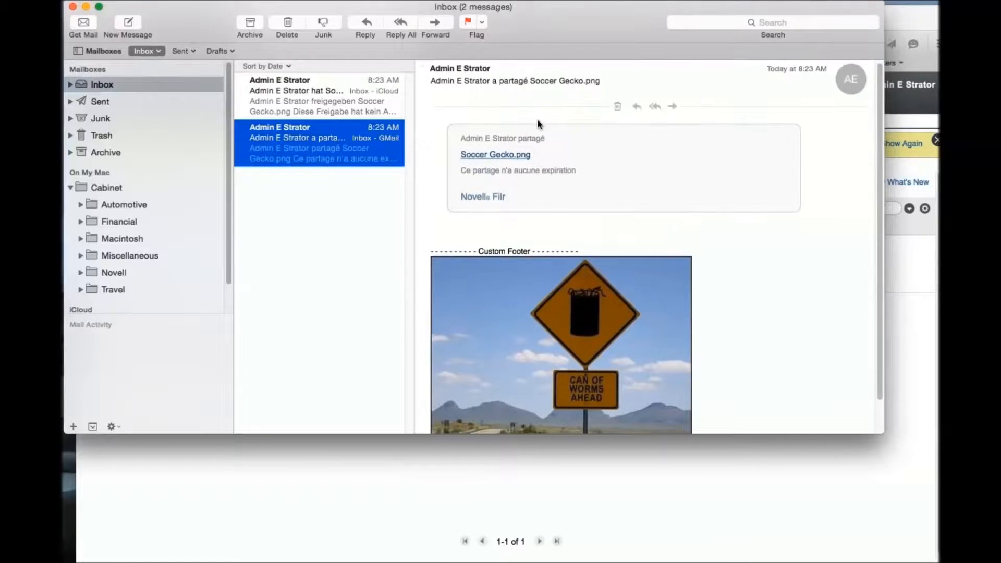
{"action": "scroll", "scroll_direction": "down", "scroll_amount": 3}
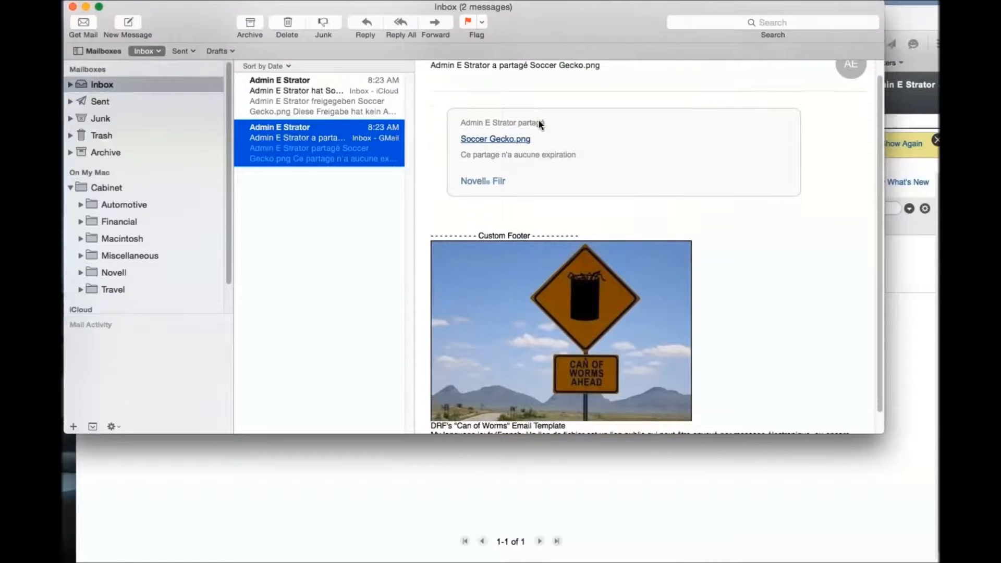
{"action": "scroll", "scroll_direction": "up", "scroll_amount": 3}
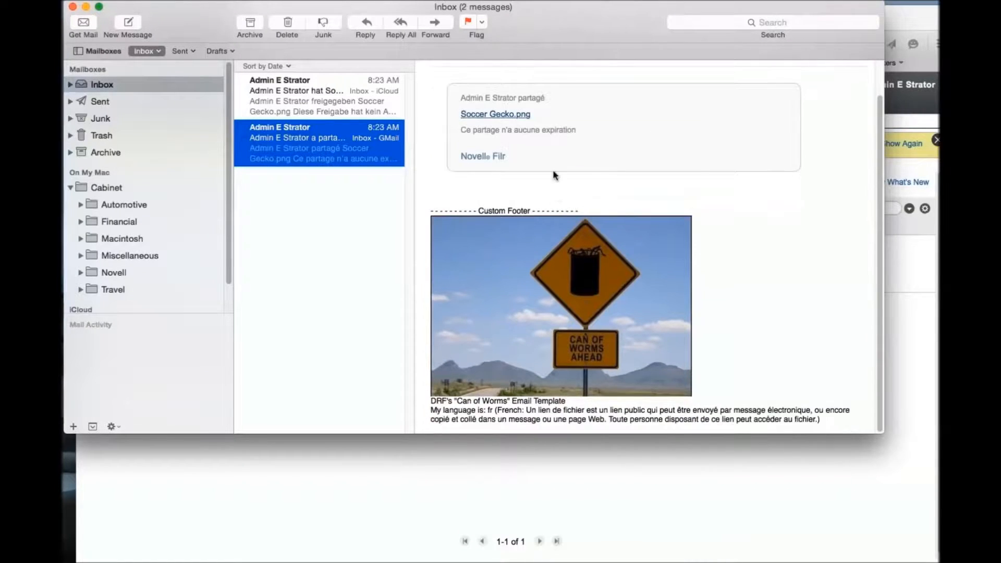
{"action": "mouse_move", "coordinate": [543, 129]}
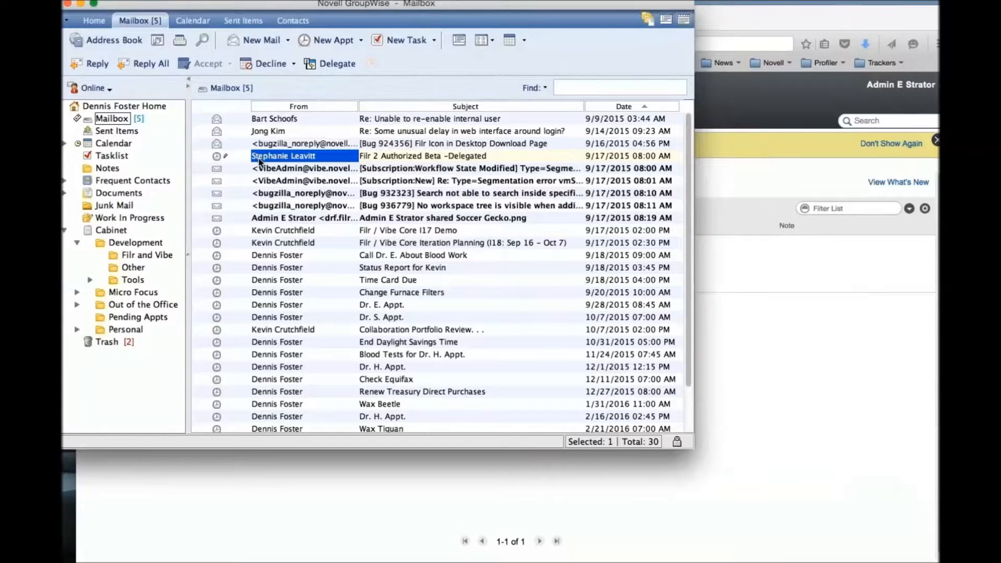
Open the 'Admin E Strator shared Soccer Gecko.png' GroupWise message to view the English footer.
{"action": "double_click", "coordinate": [442, 217]}
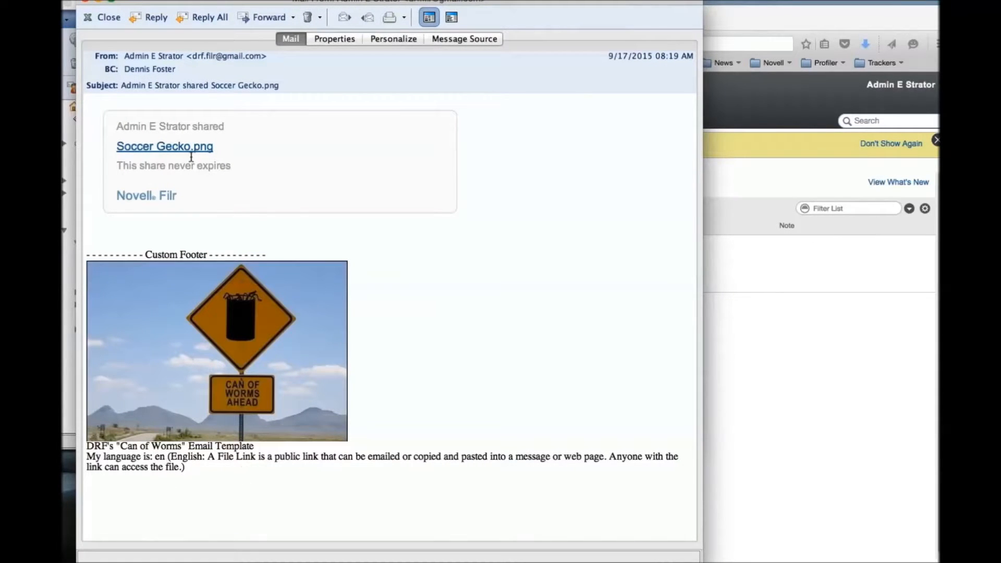
{"action": "left_click", "coordinate": [102, 17]}
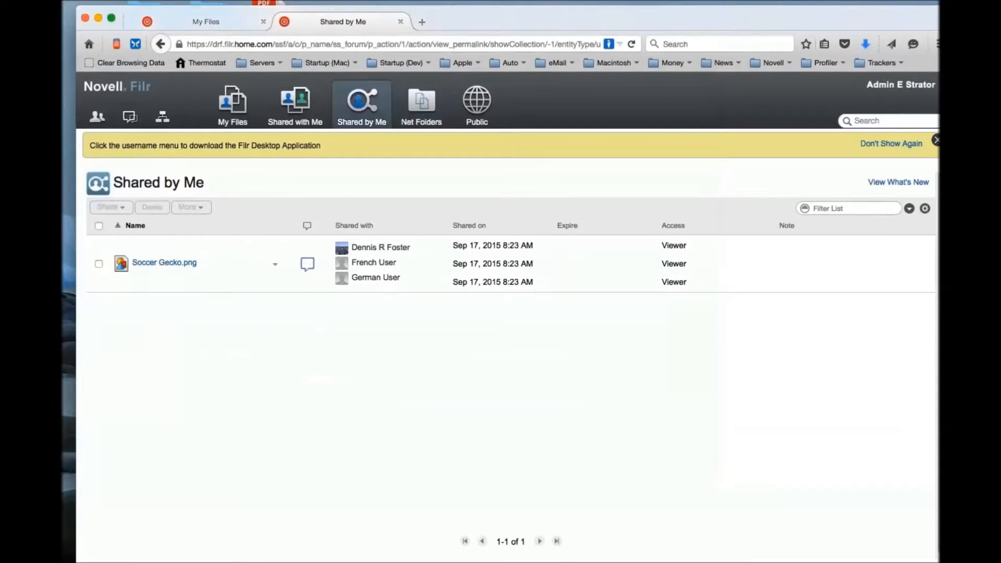
From the Administration Console's Email Templates, delete the customized footer.vm and confirm it.
{"action": "left_click", "coordinate": [900, 84]}
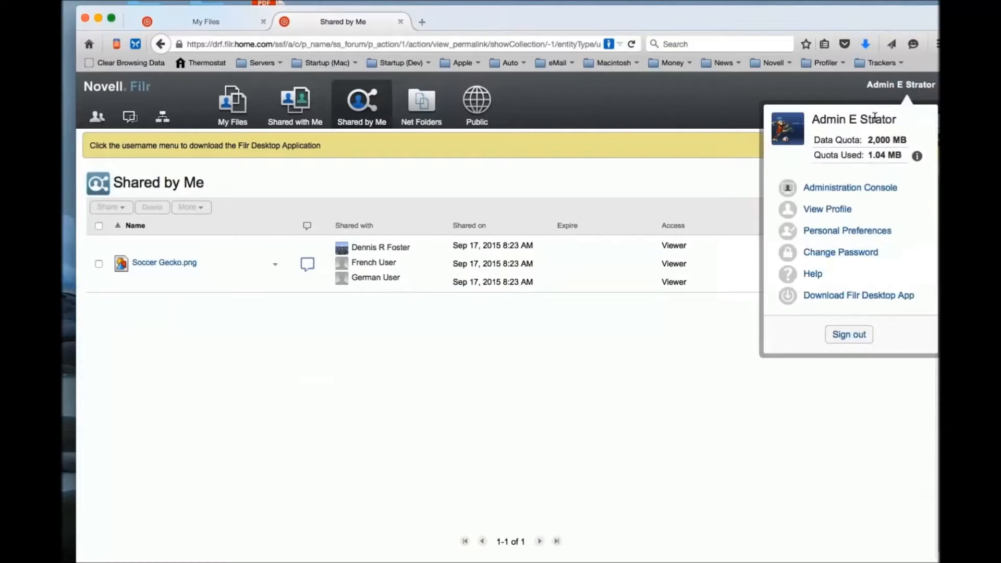
{"action": "left_click", "coordinate": [849, 187]}
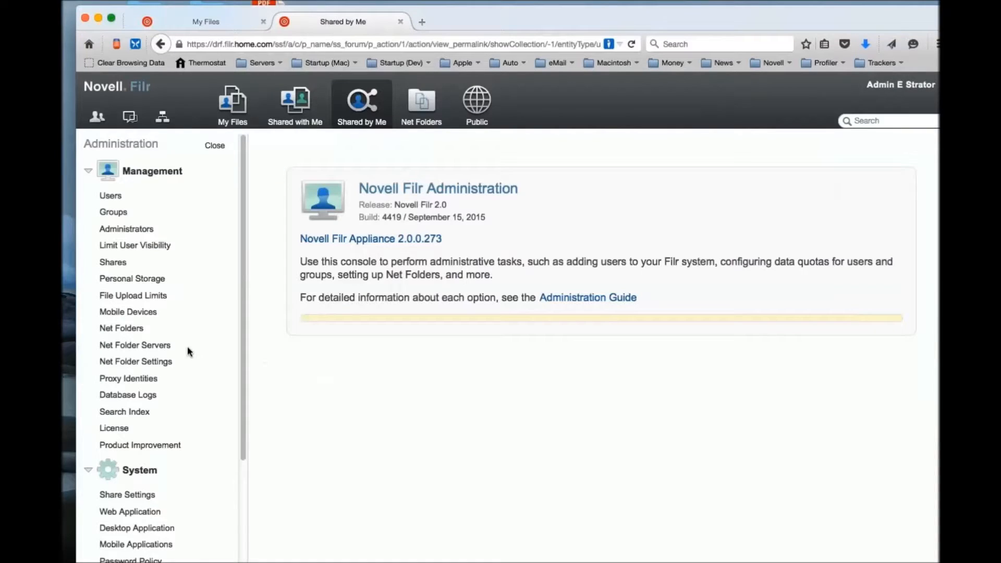
{"action": "scroll", "scroll_direction": "down", "scroll_amount": 3}
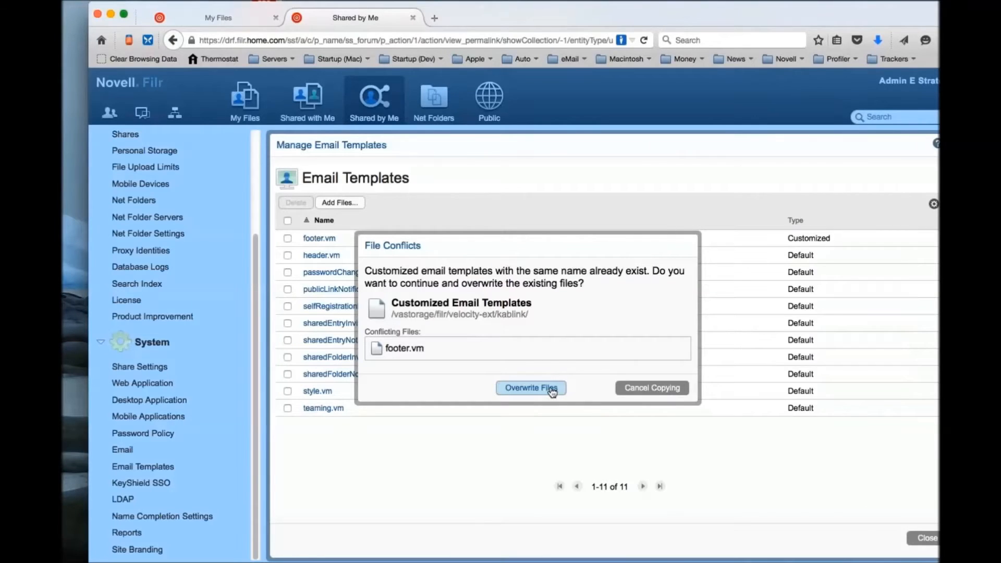
{"action": "left_click", "coordinate": [530, 387]}
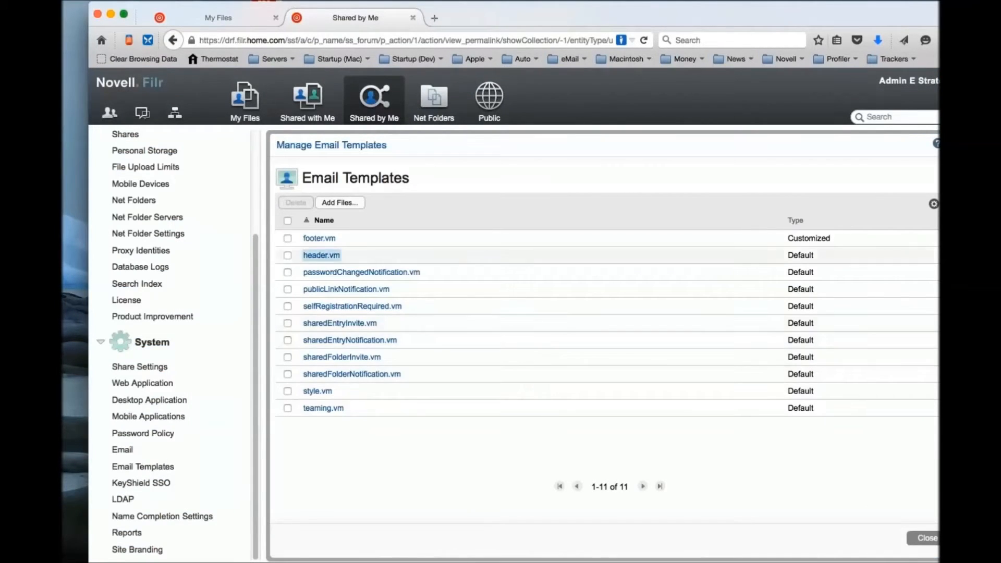
{"action": "left_click", "coordinate": [287, 238]}
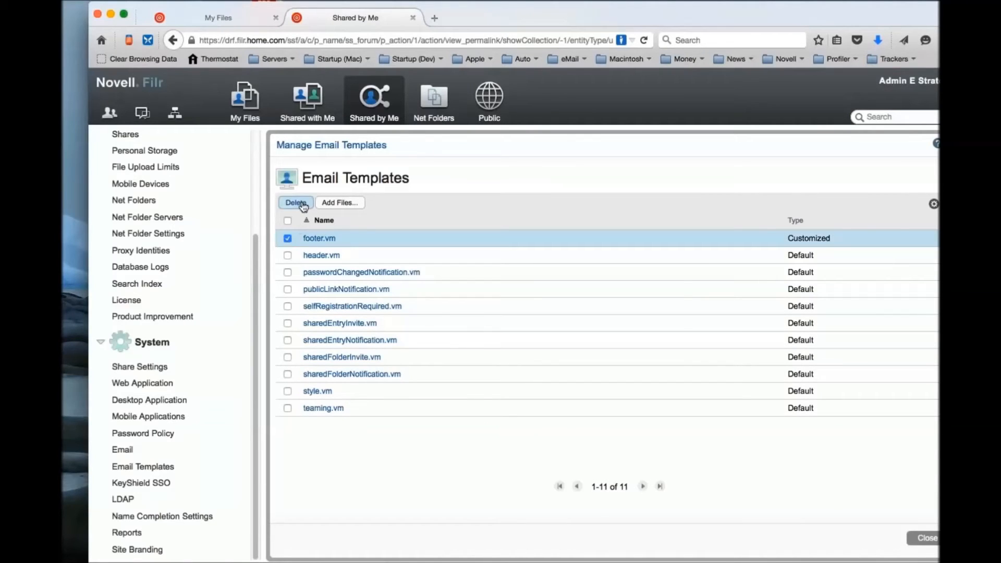
{"action": "left_click", "coordinate": [295, 202]}
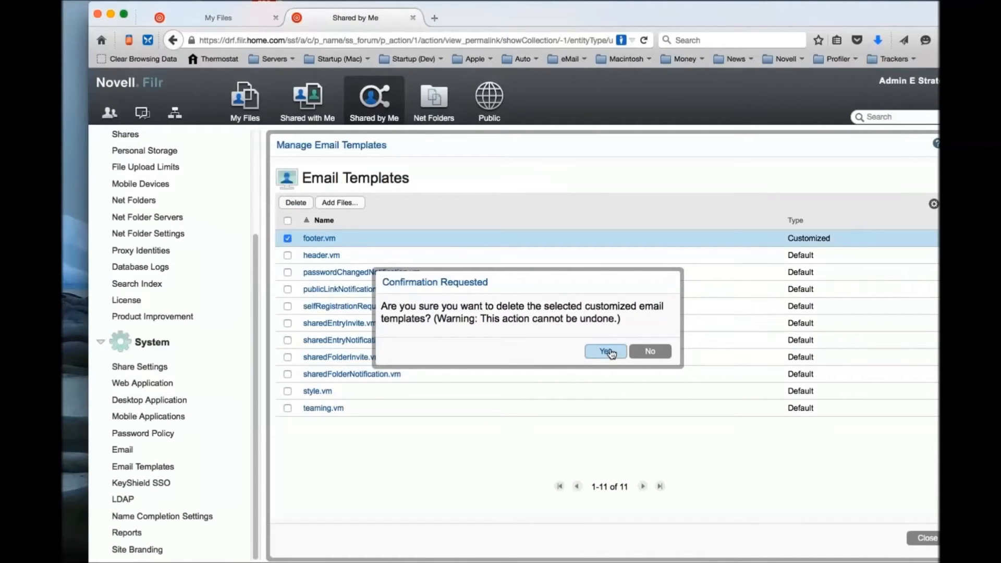
{"action": "left_click", "coordinate": [605, 351]}
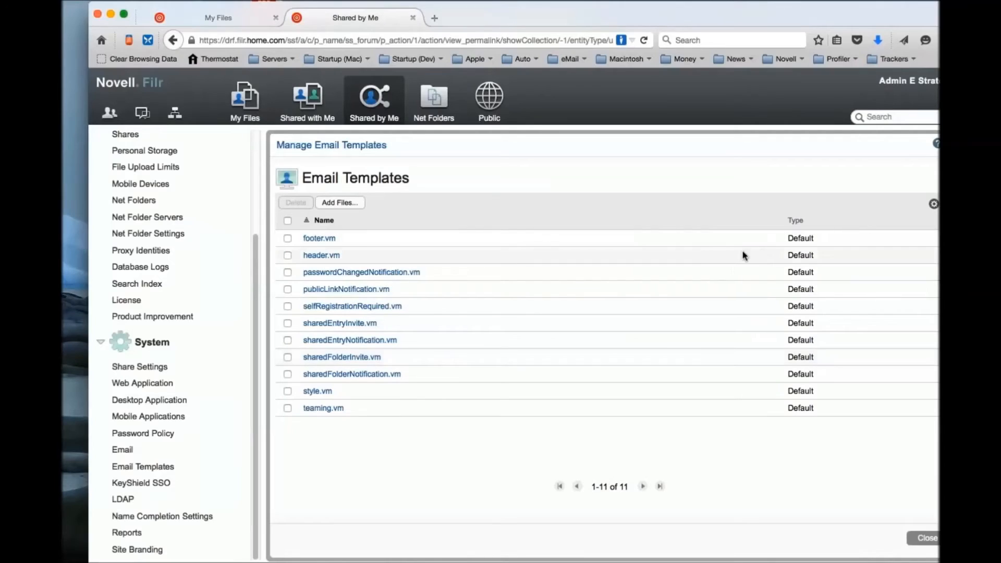
{"action": "mouse_move", "coordinate": [794, 241]}
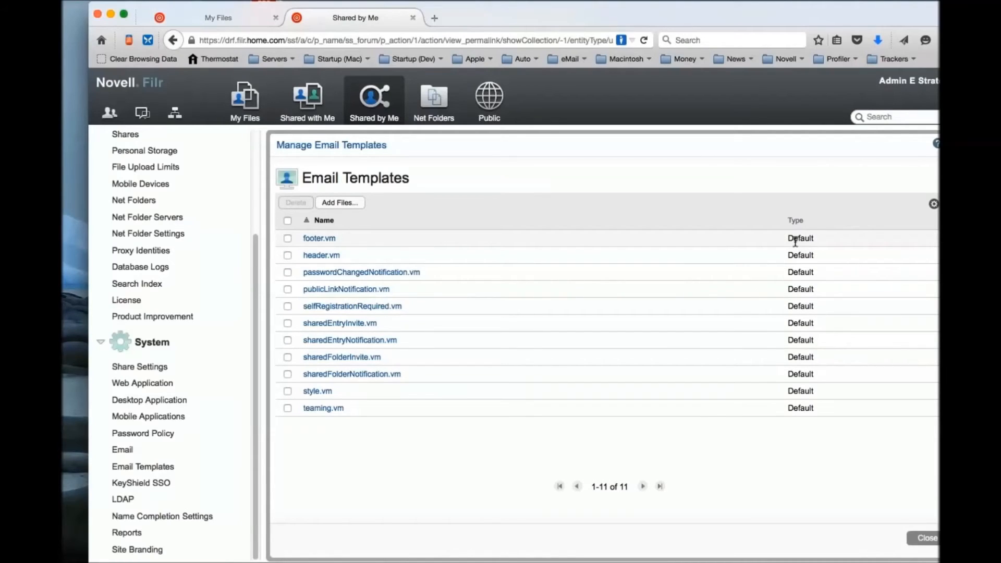